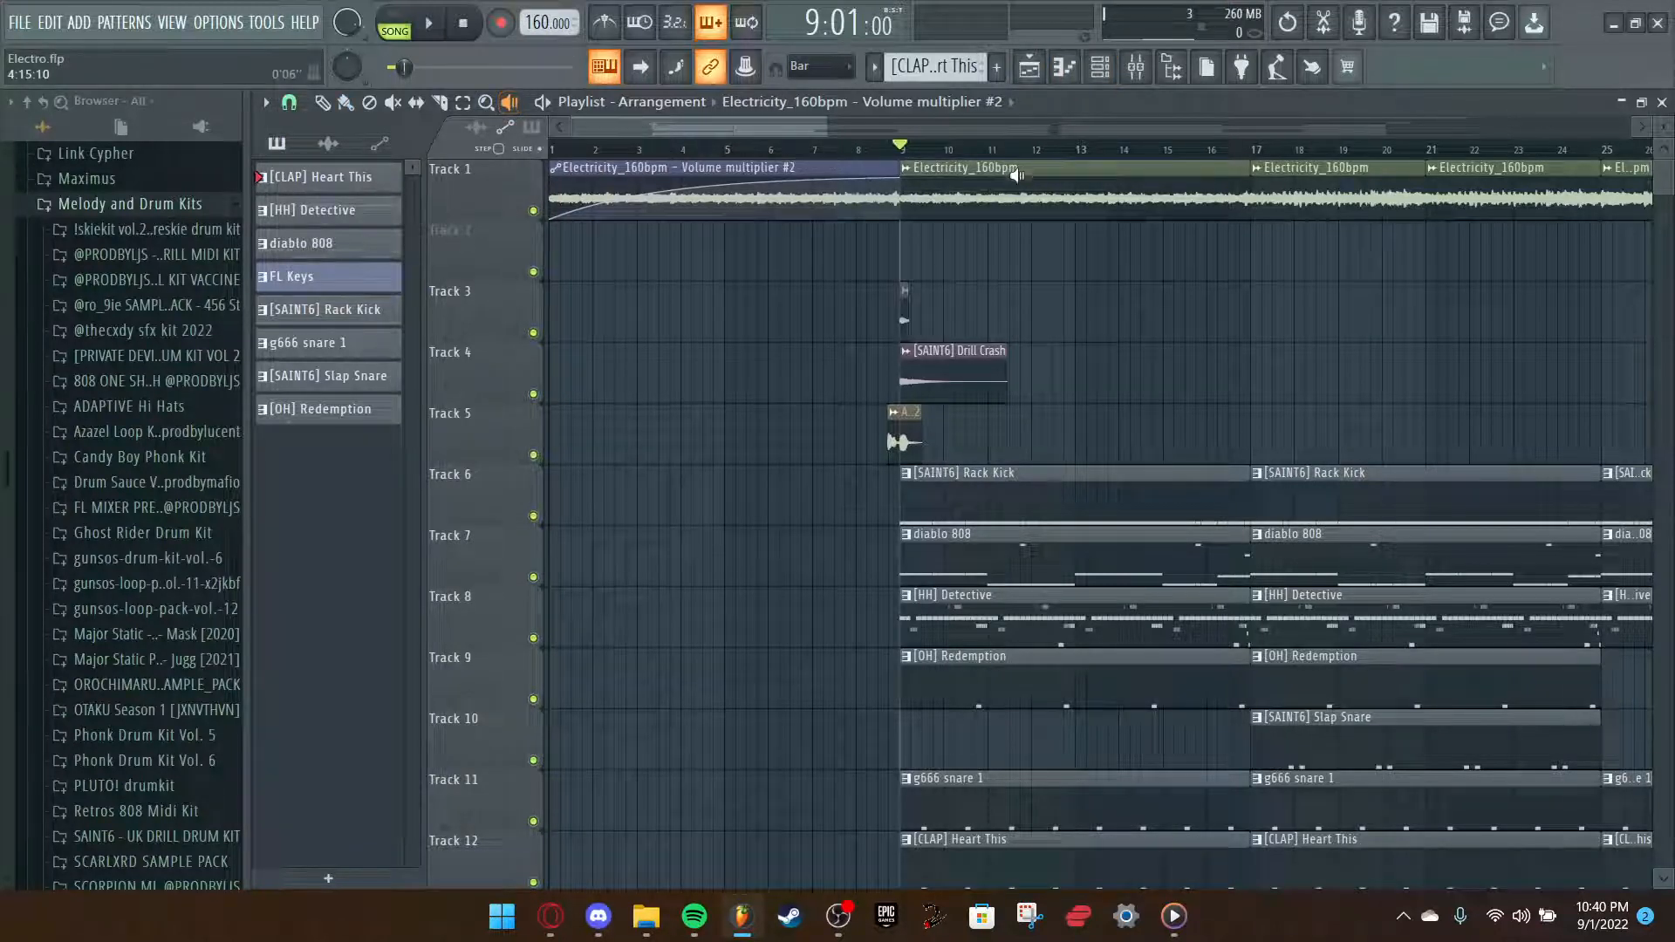
Play the 160 bpm beat to hear the drum patterns, then scroll the playlist right.
left_click(429, 21)
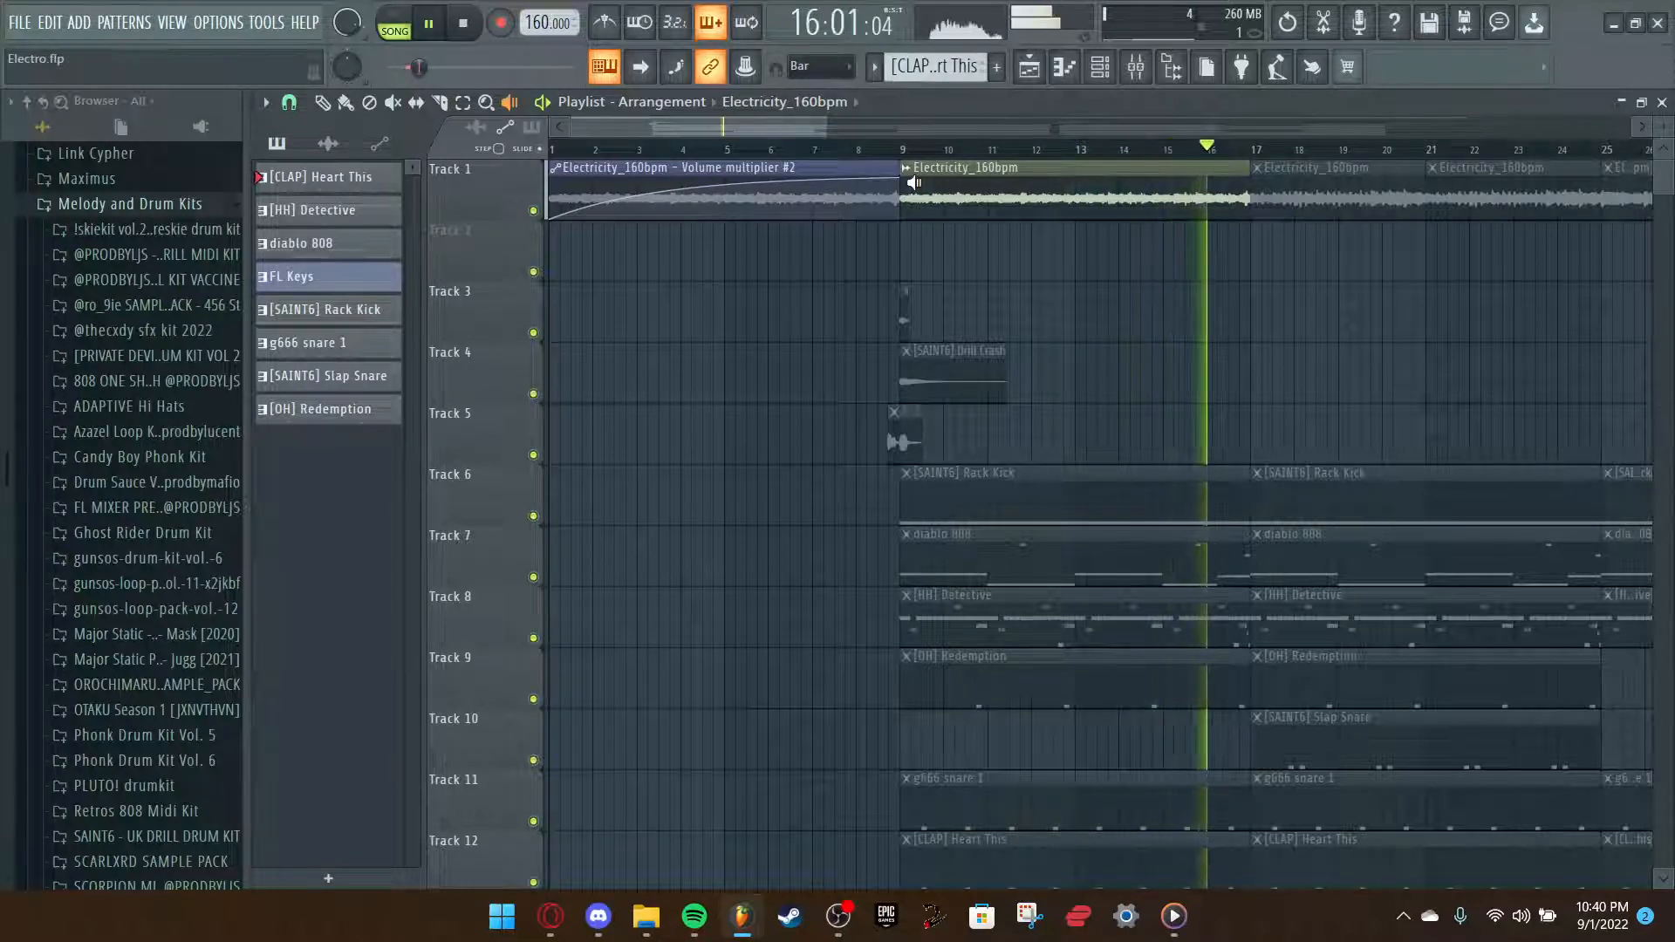
left_click(428, 21)
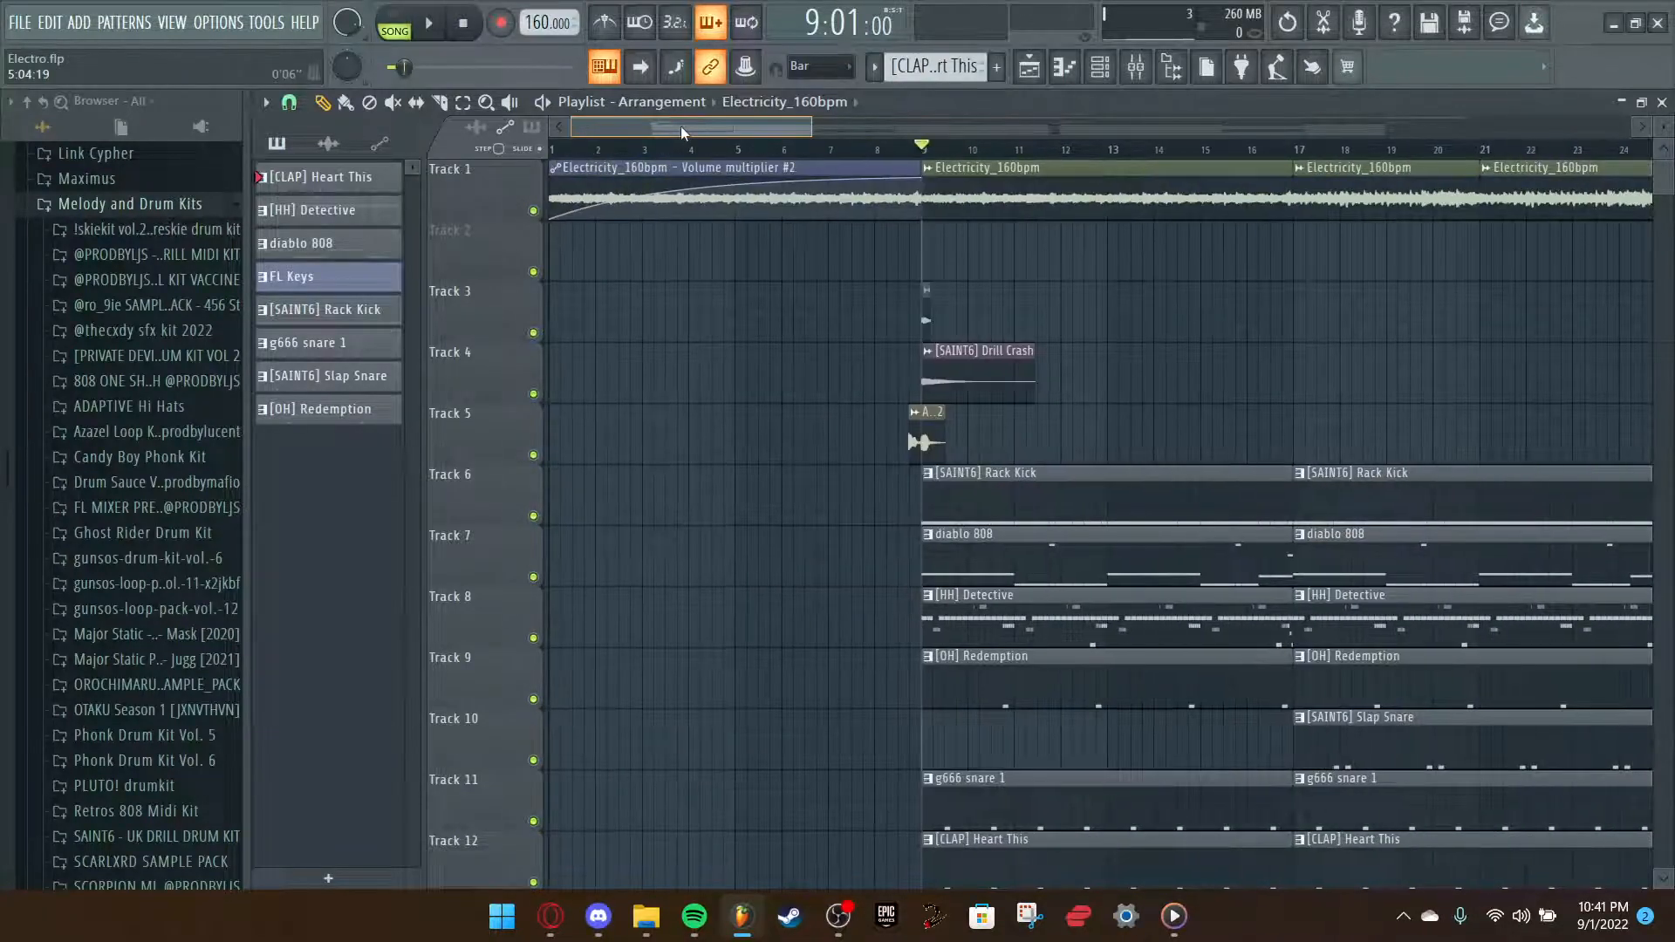
scroll("right", 3)
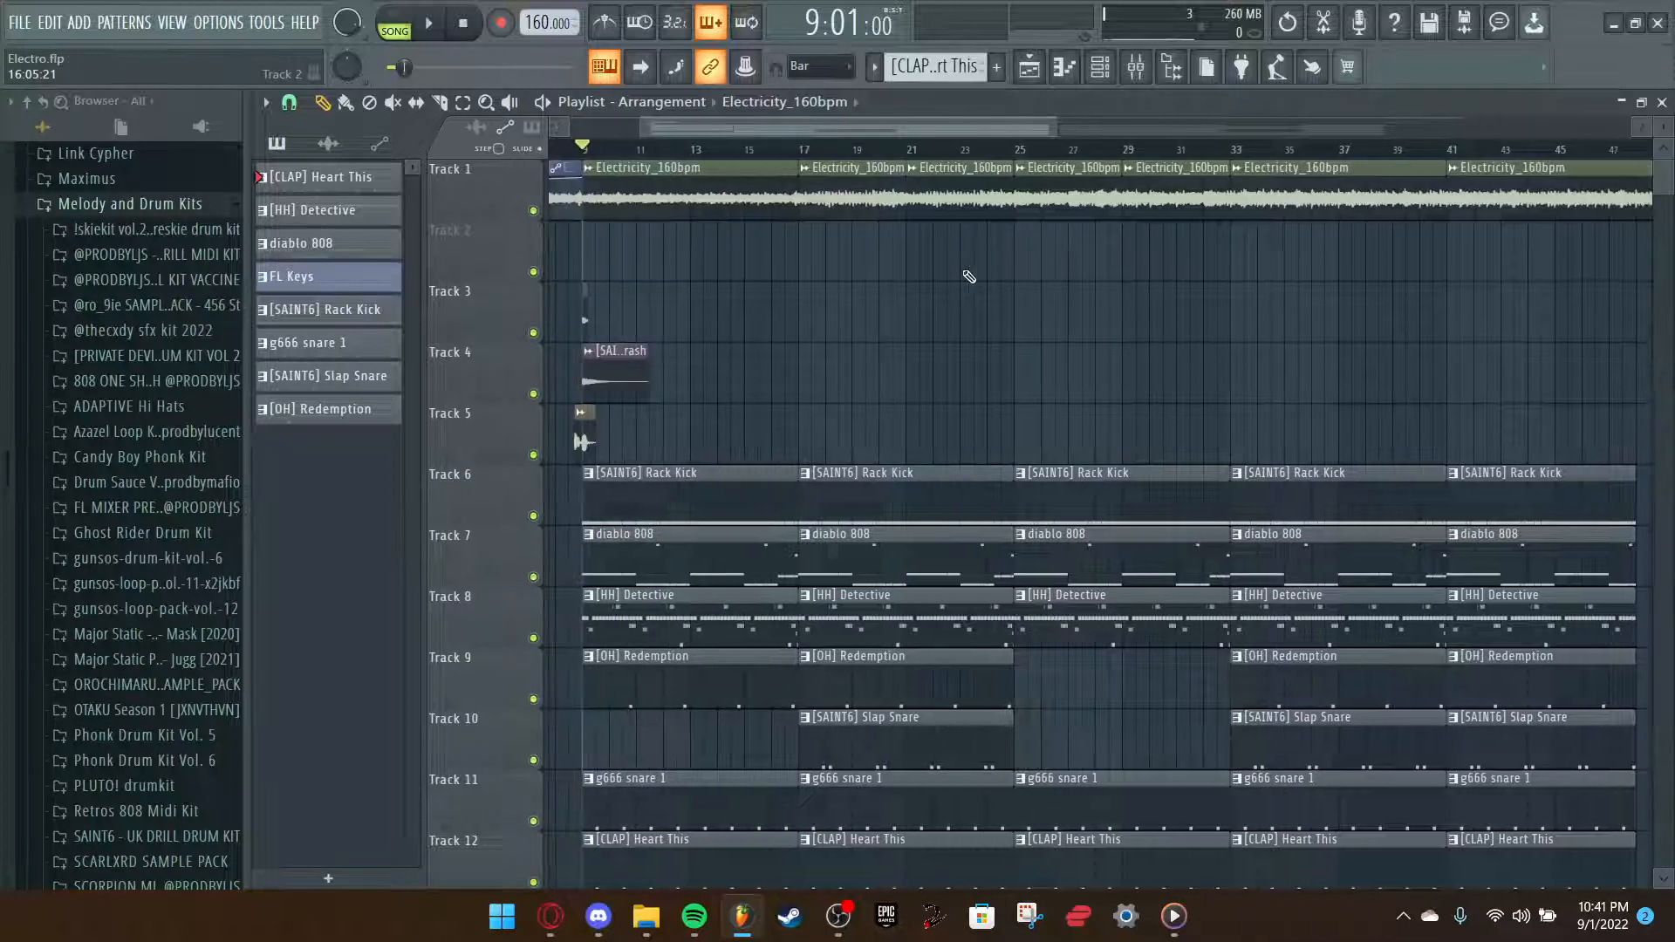
Play the extended arrangement through, then return the playback position to bar 9.
scroll("right", 3)
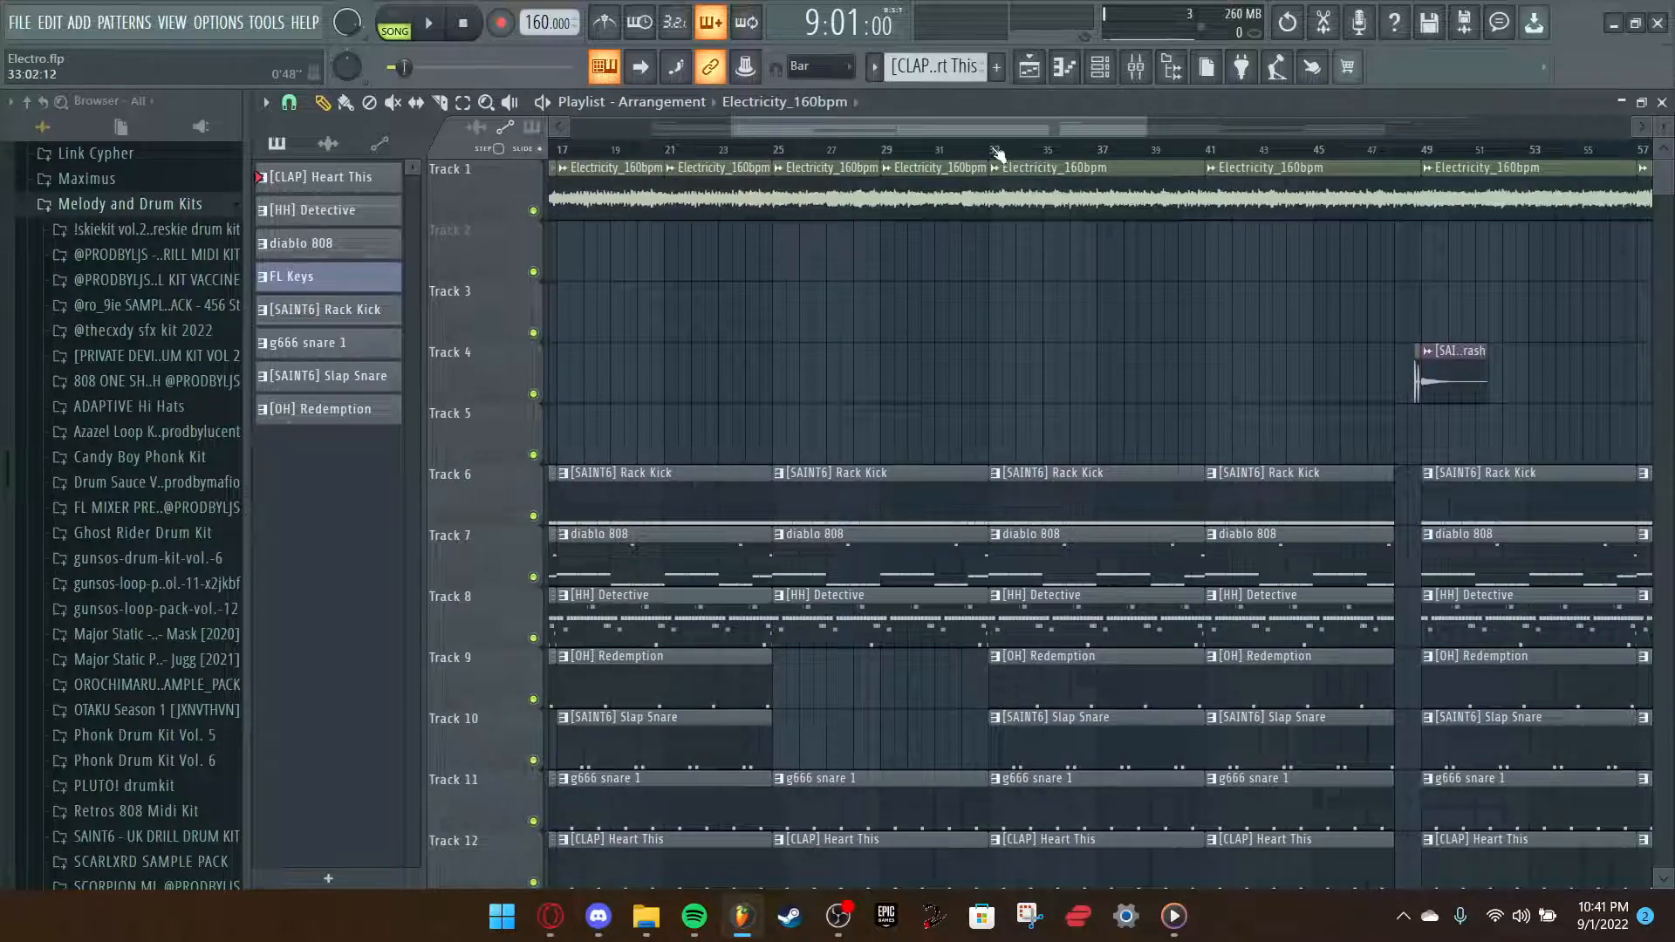
left_click(428, 23)
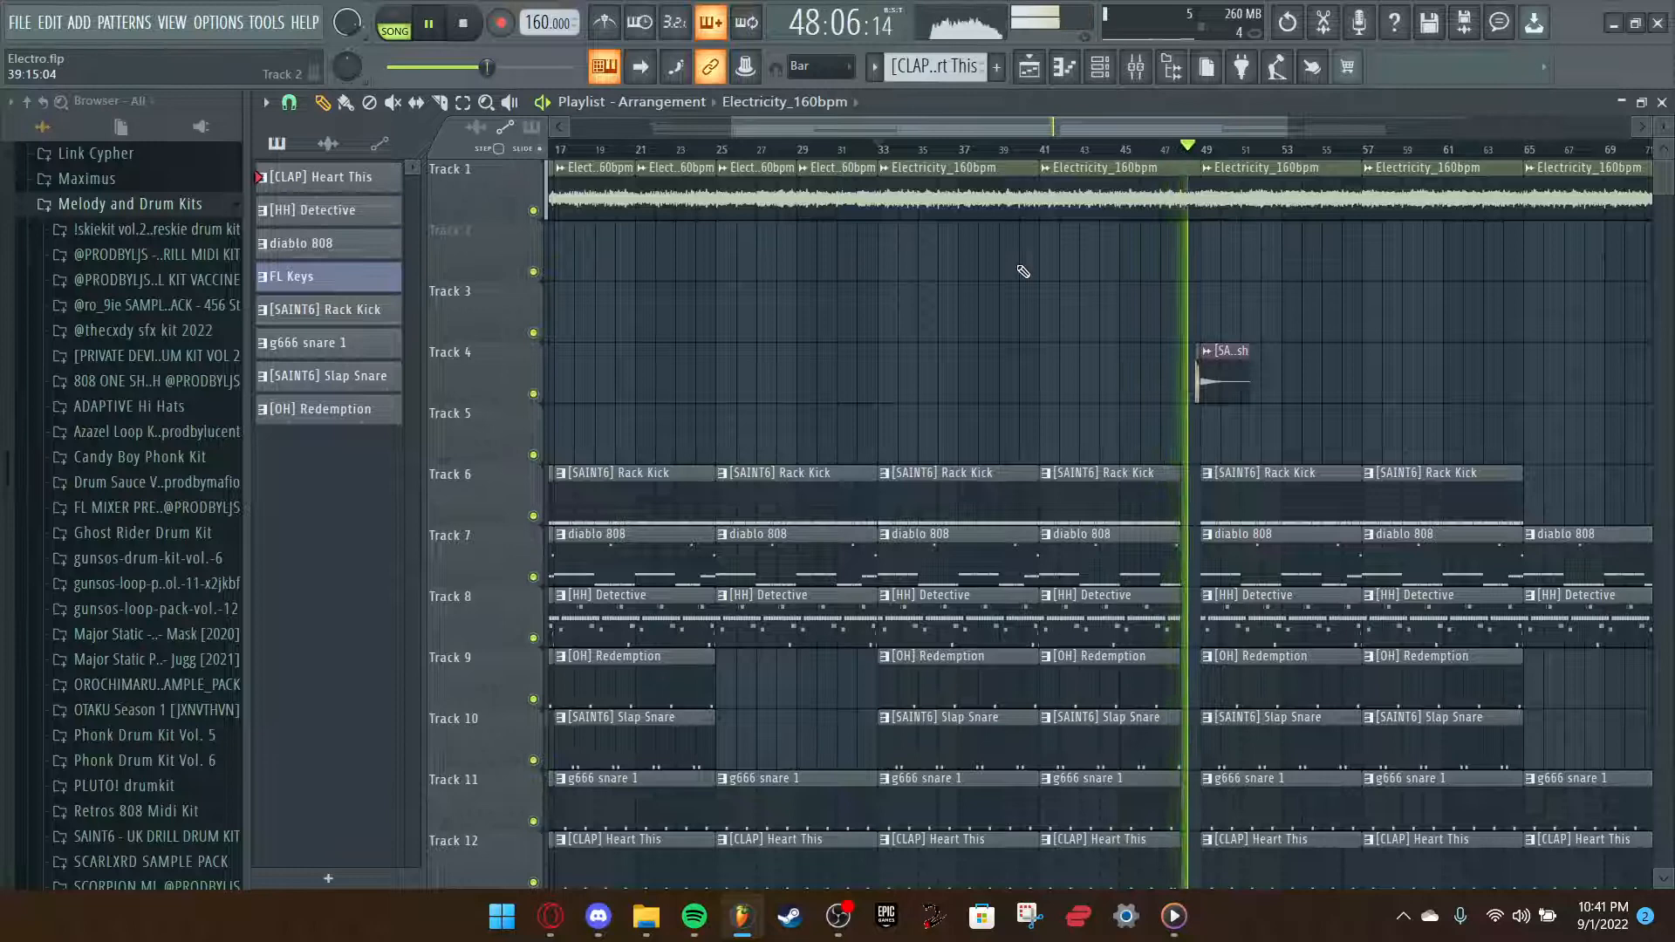
left_click(427, 22)
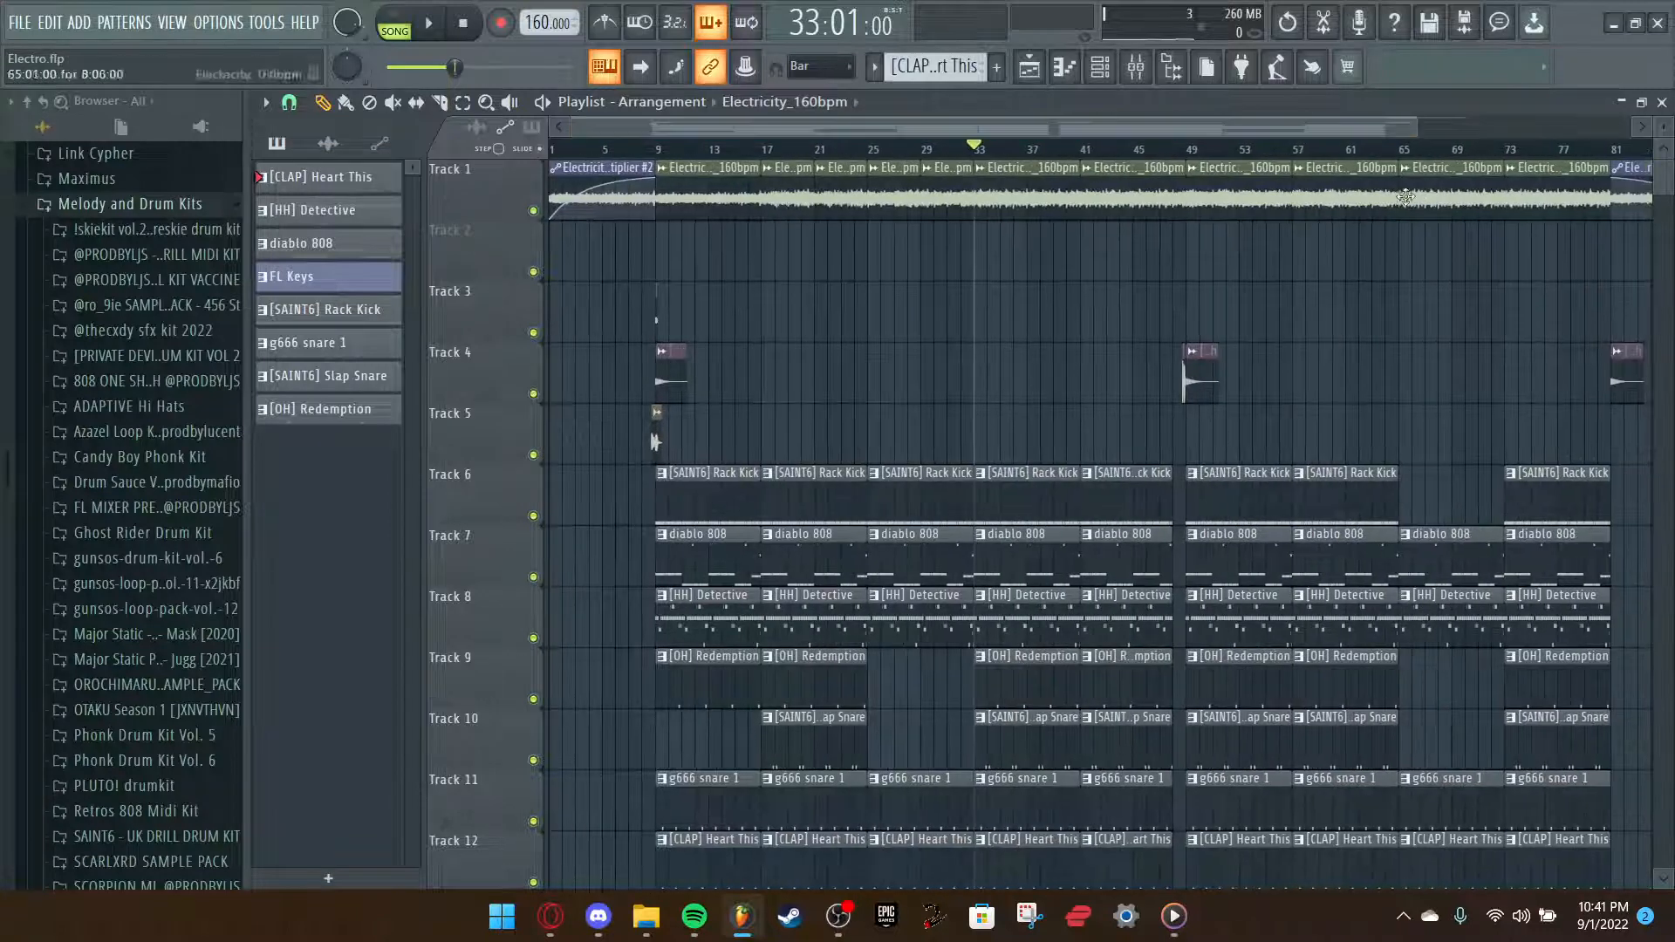
left_click(653, 149)
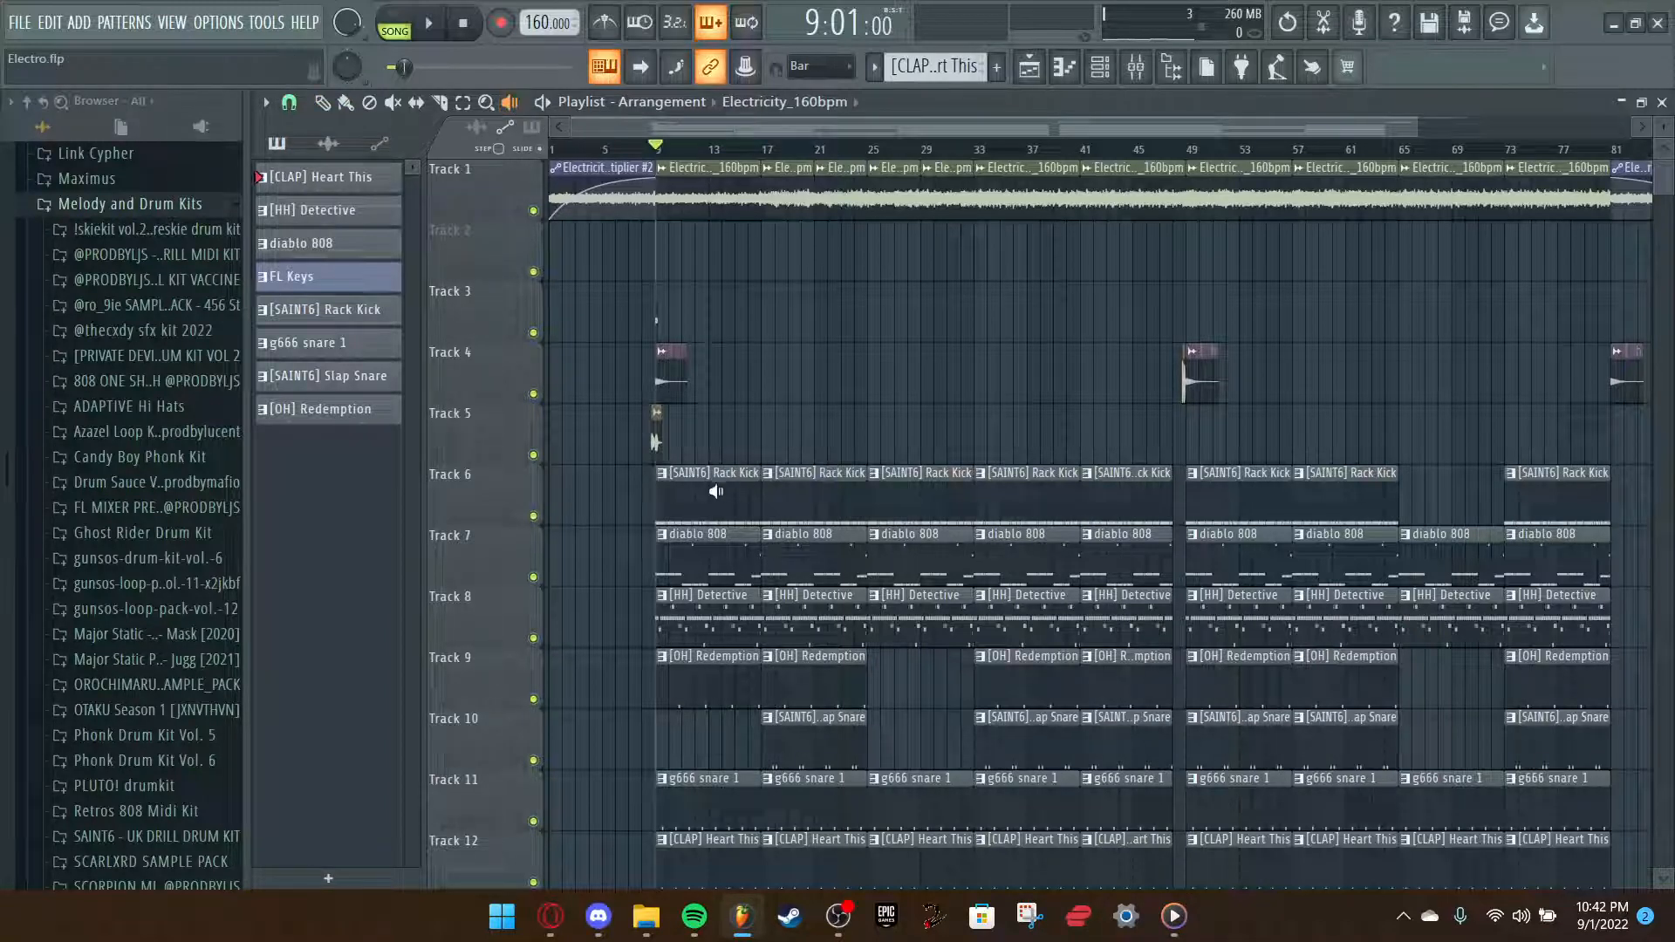
left_click(428, 22)
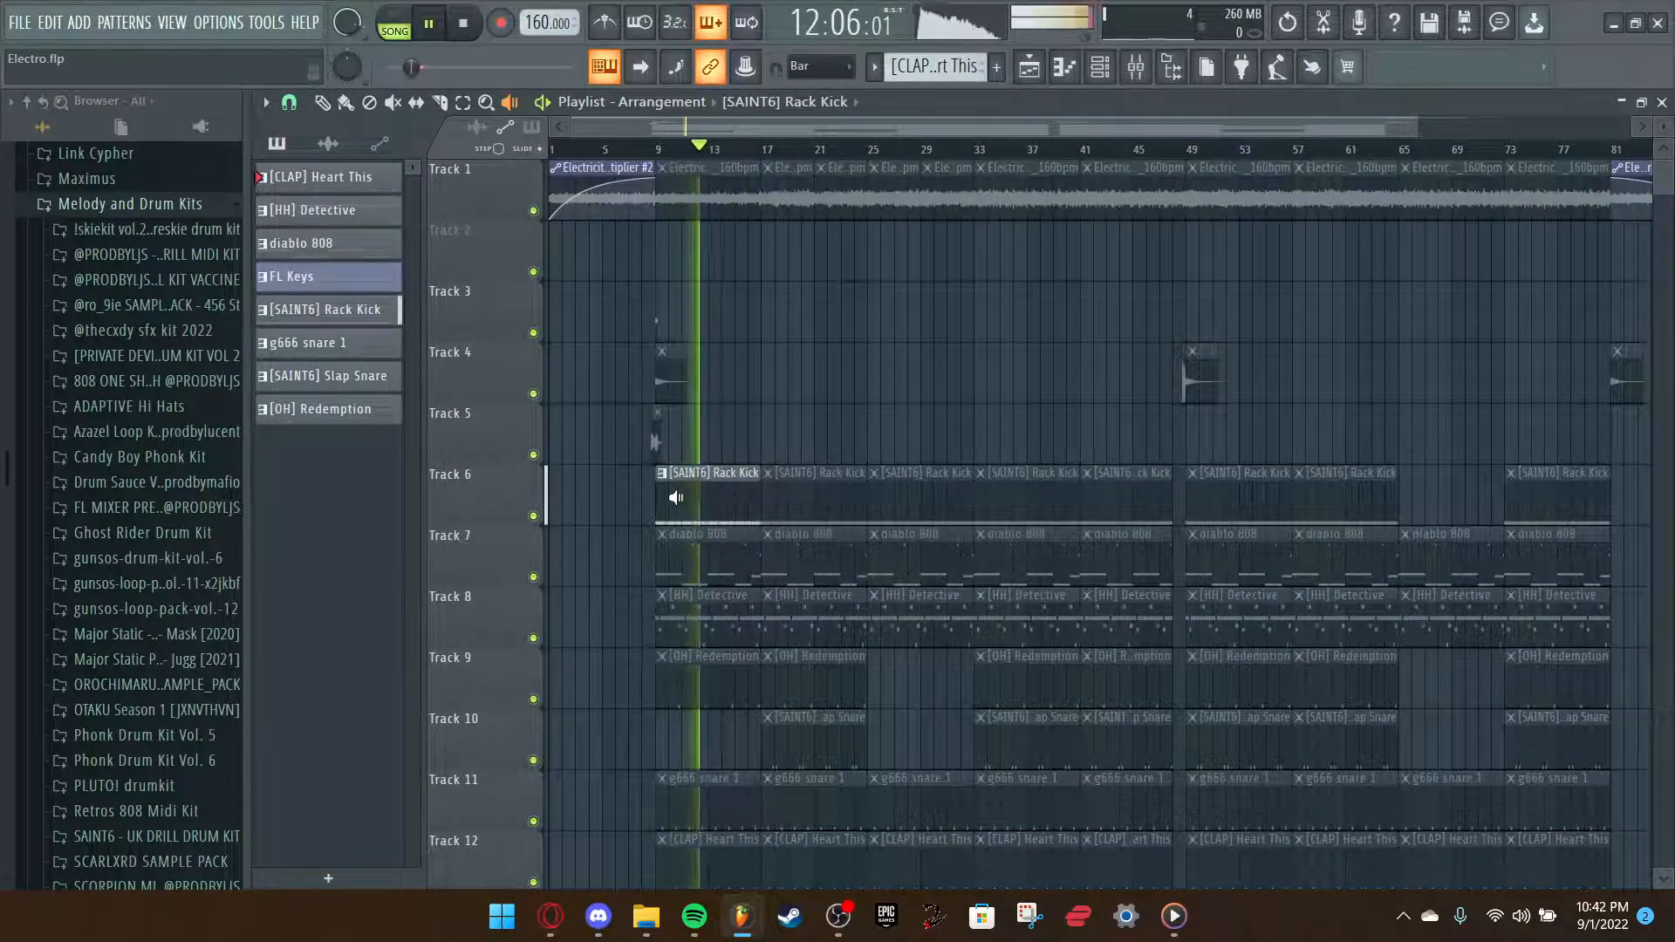
left_click(462, 23)
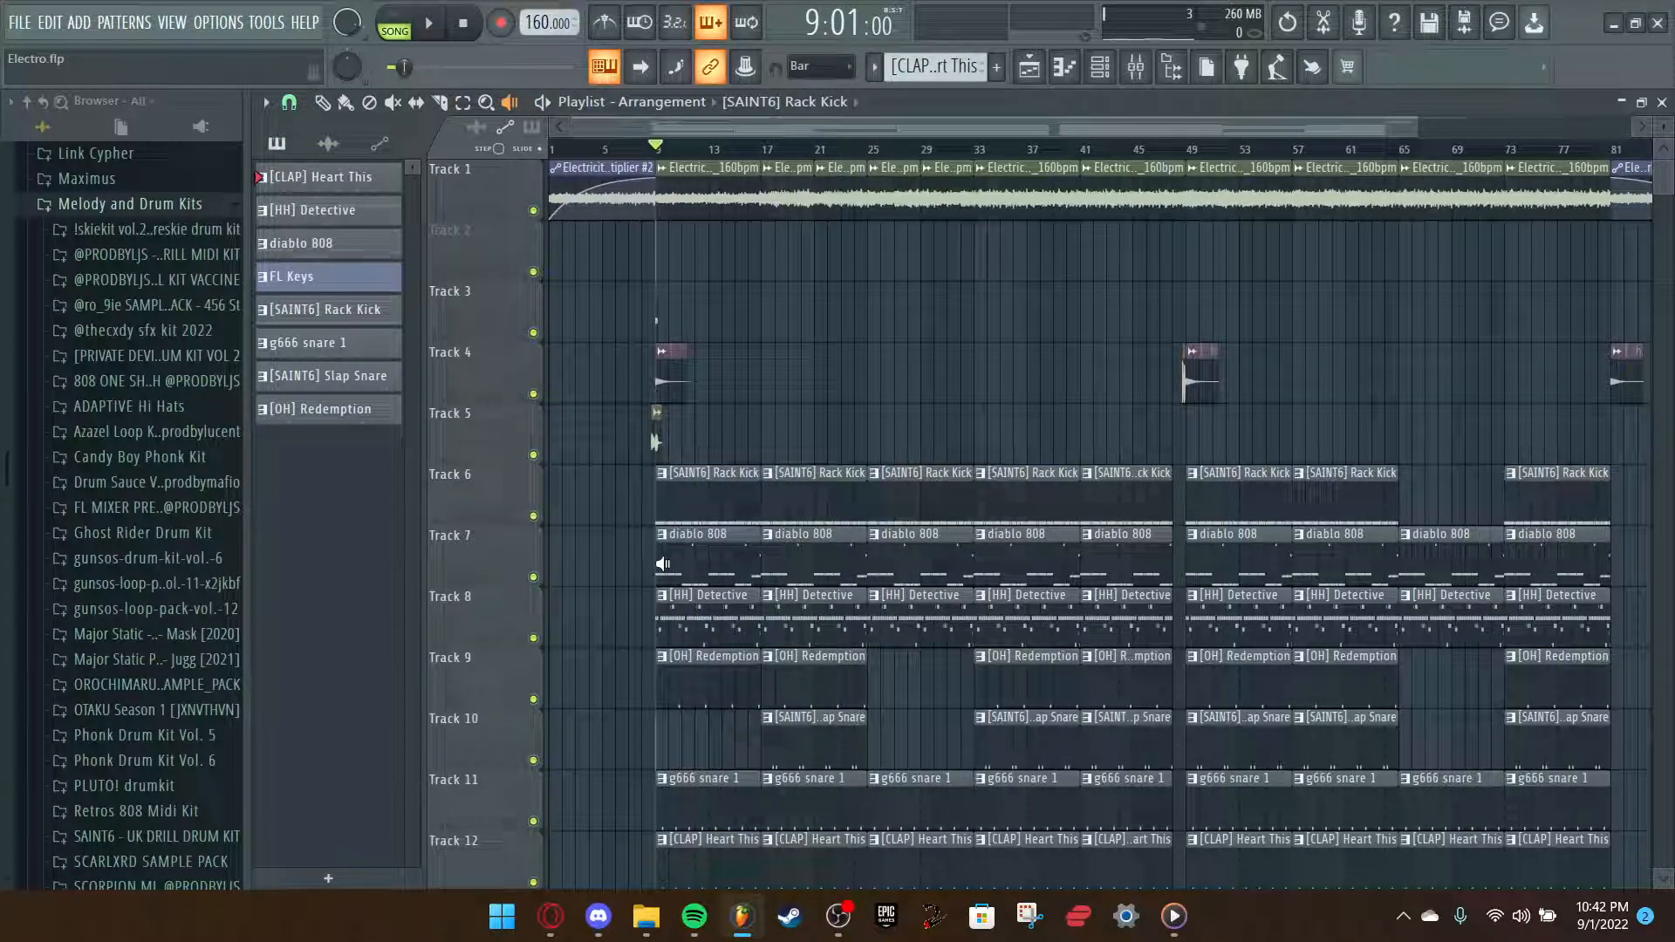
left_click(428, 23)
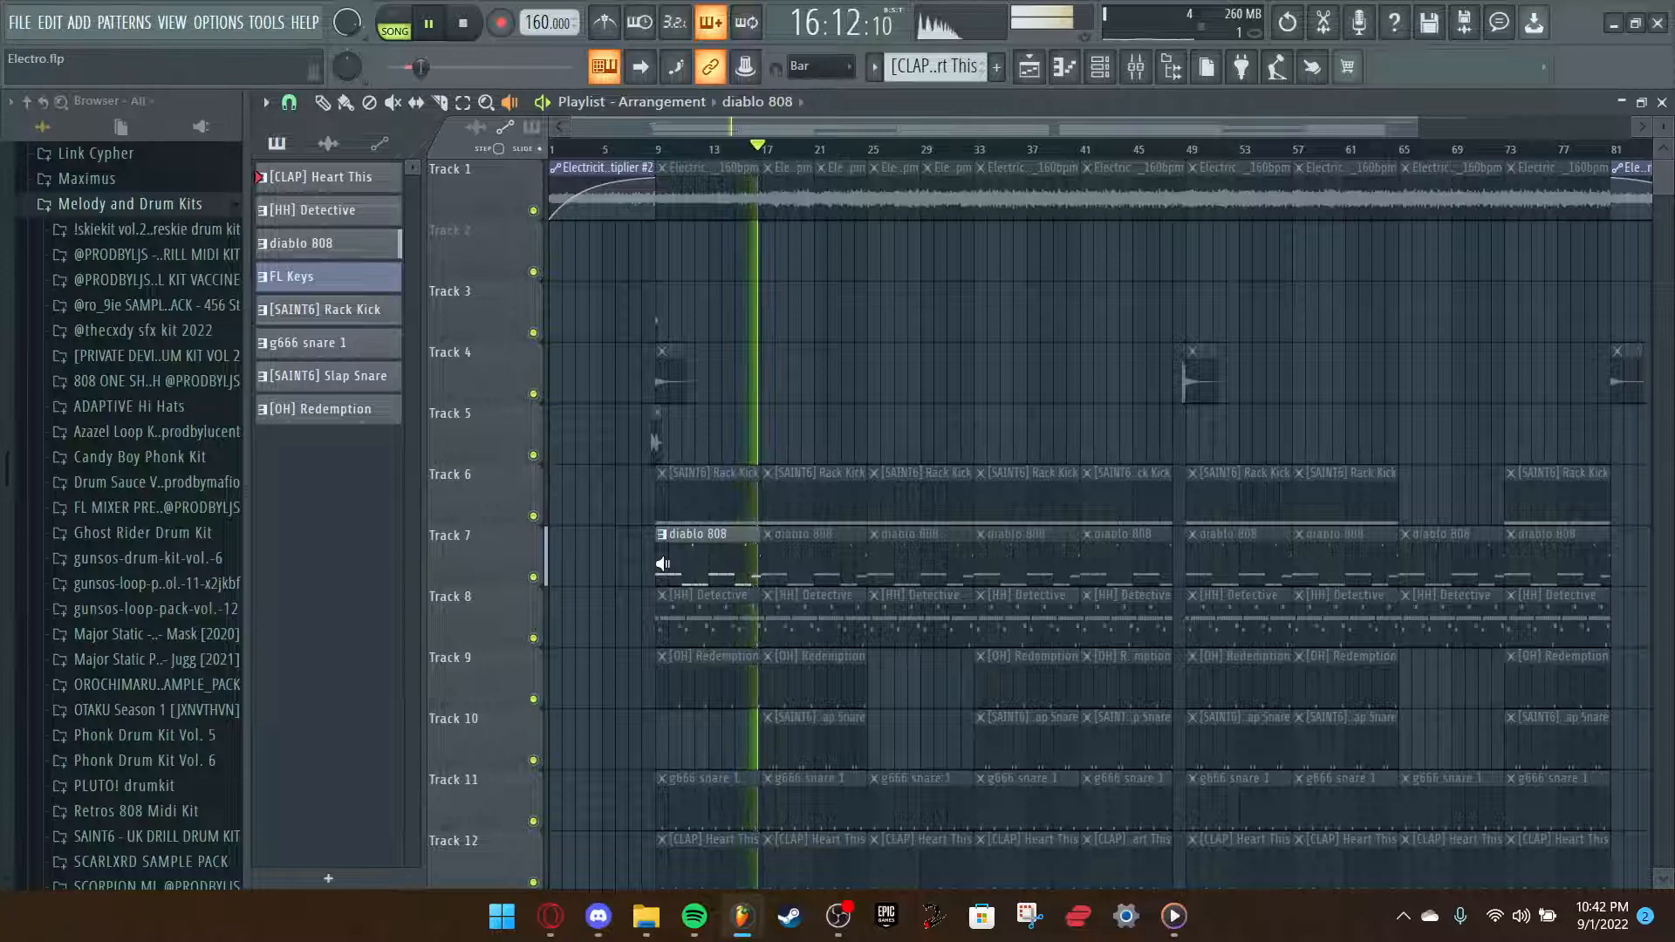
left_click(427, 23)
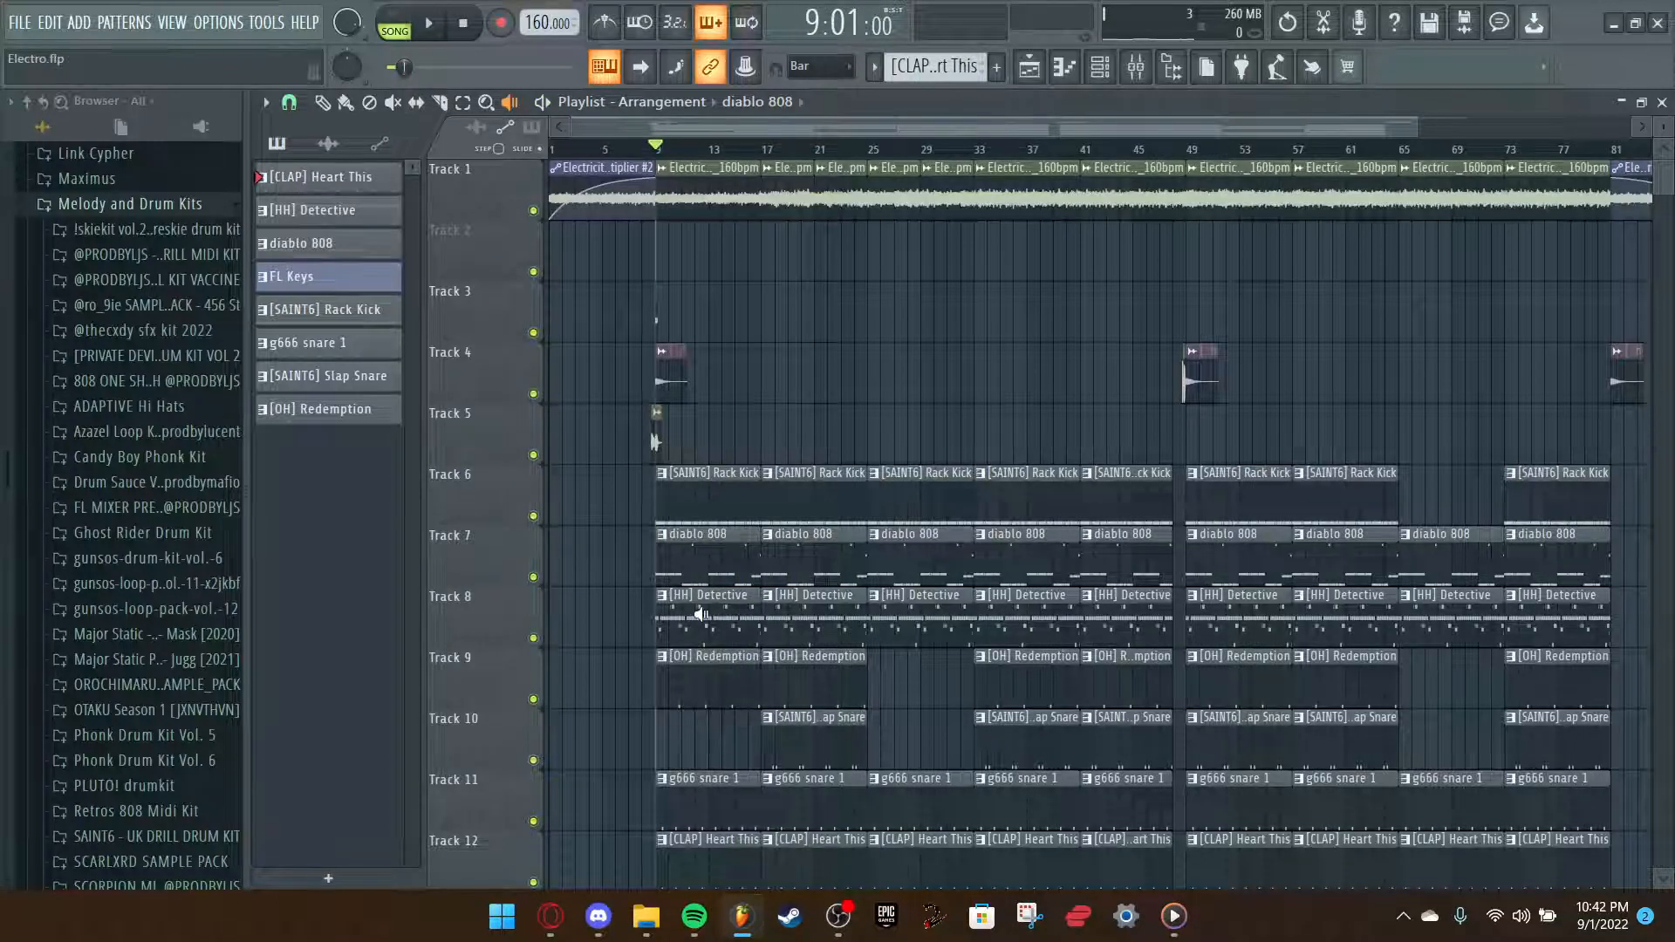
left_click(428, 23)
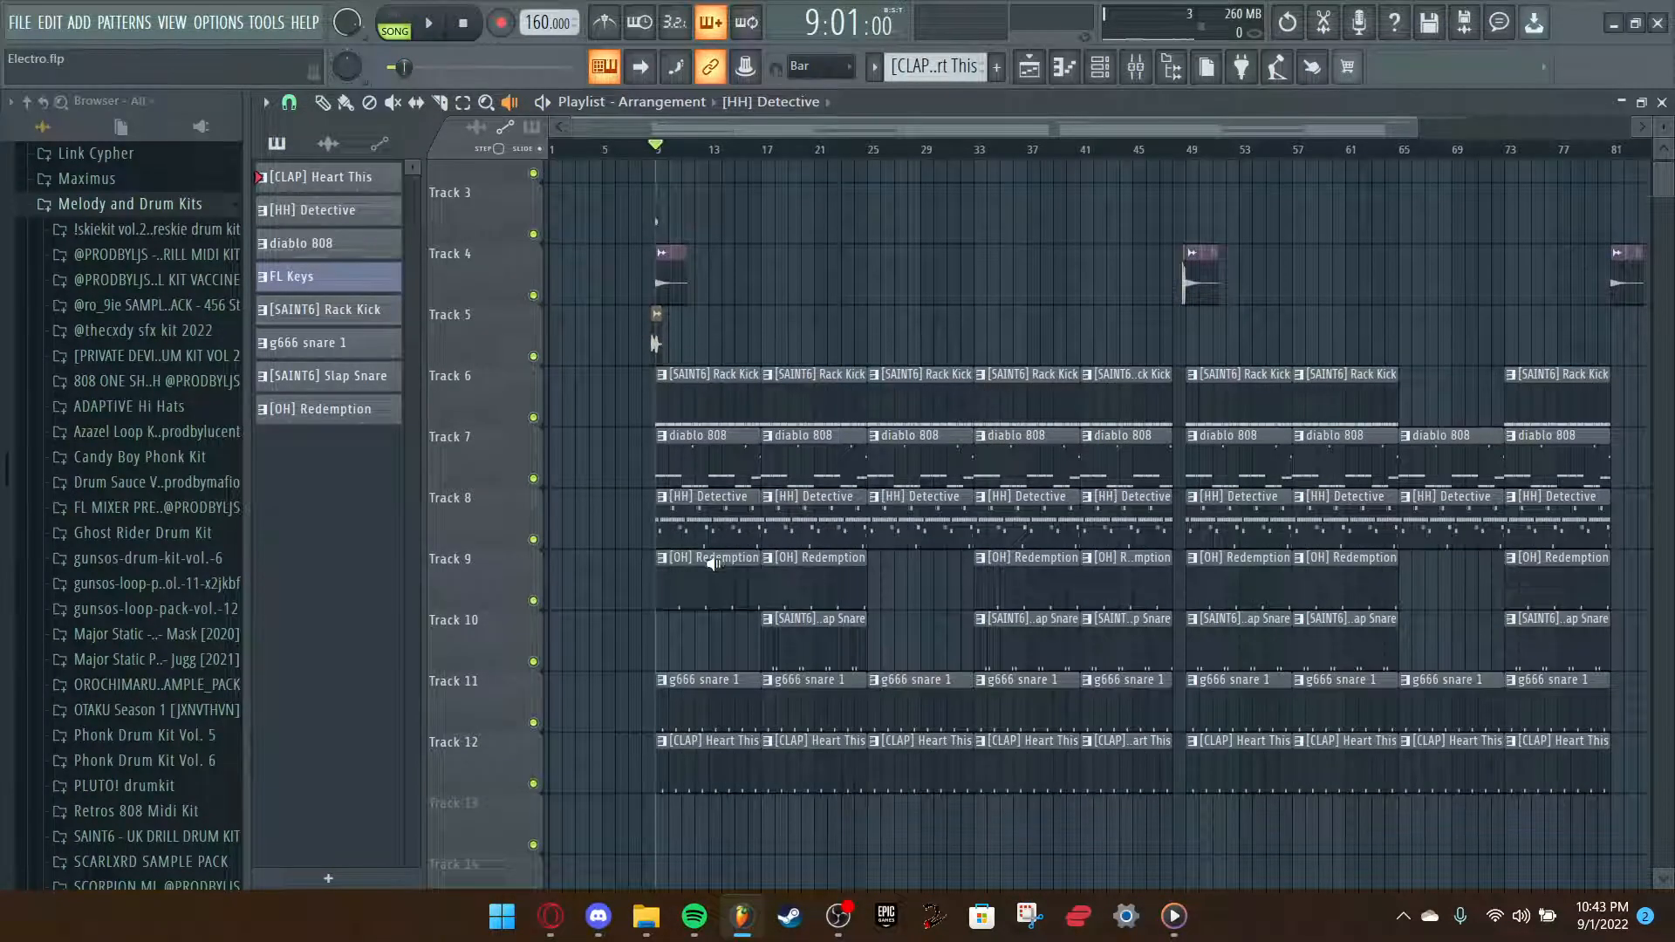
mouse_move(696, 589)
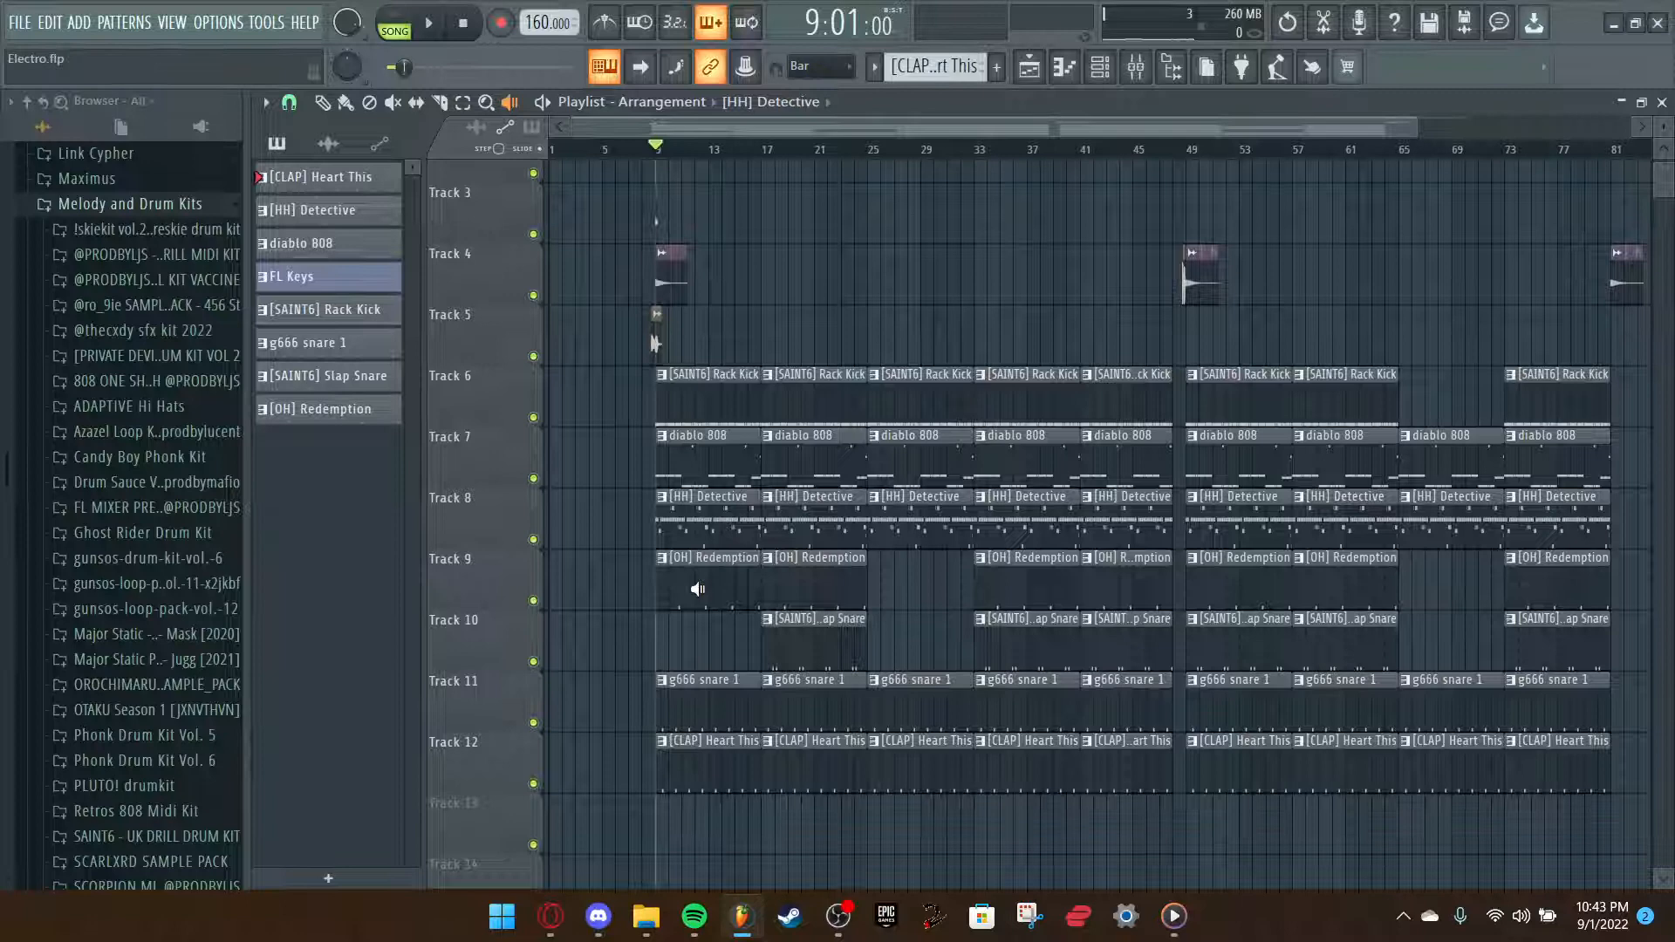
left_click(428, 22)
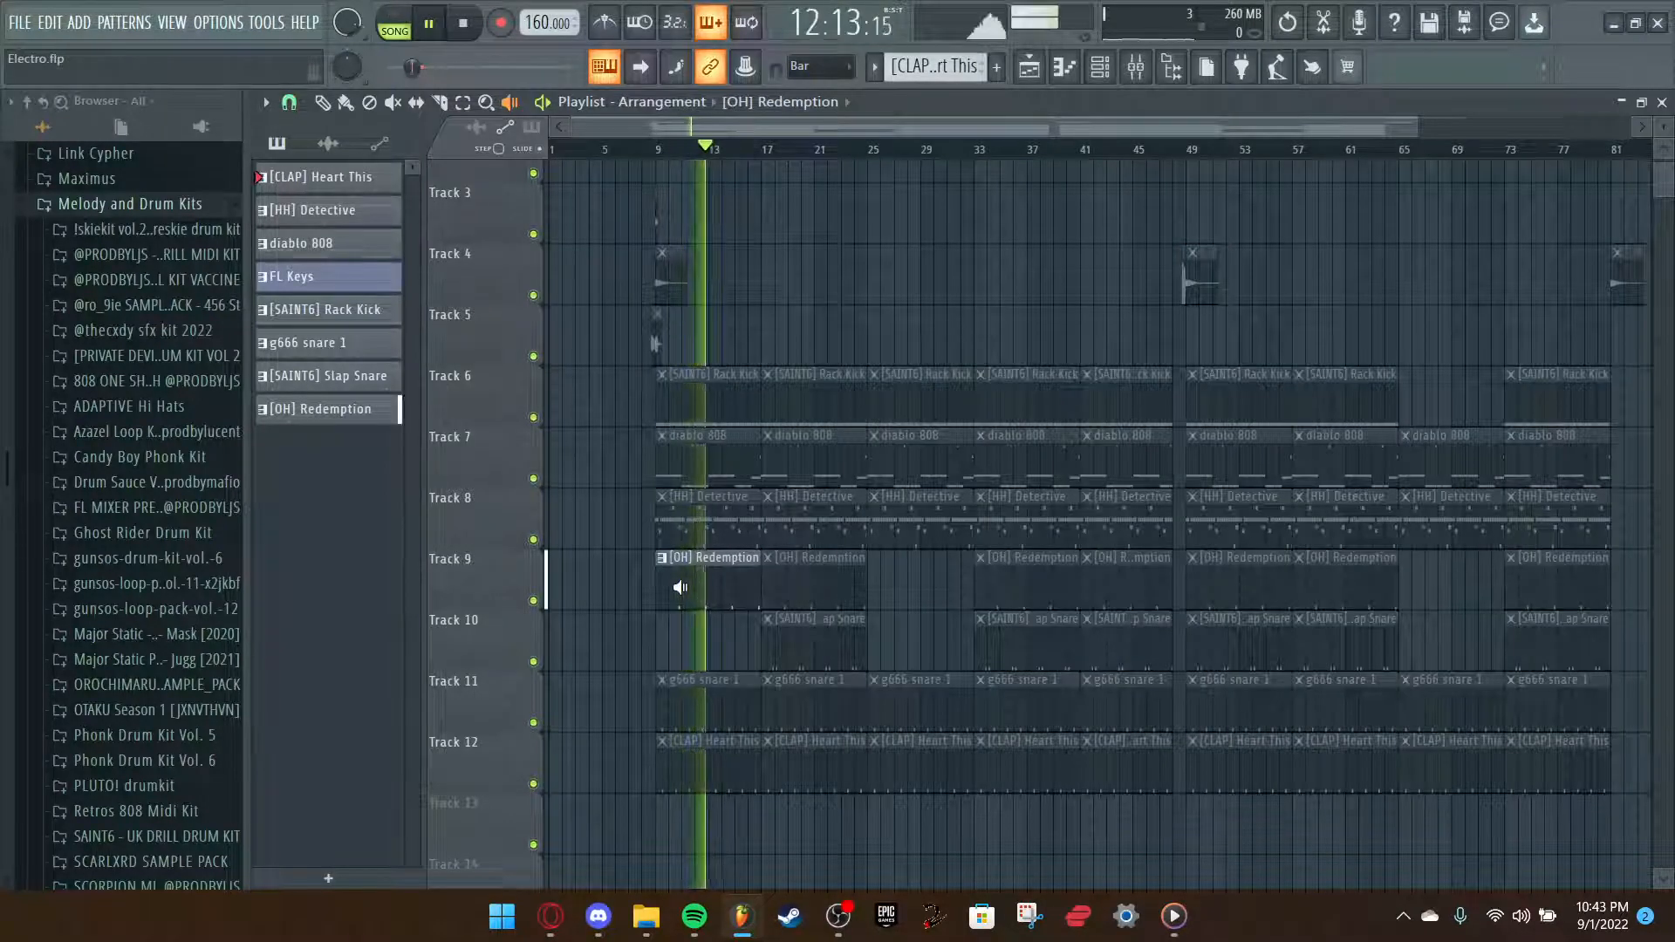
left_click(460, 21)
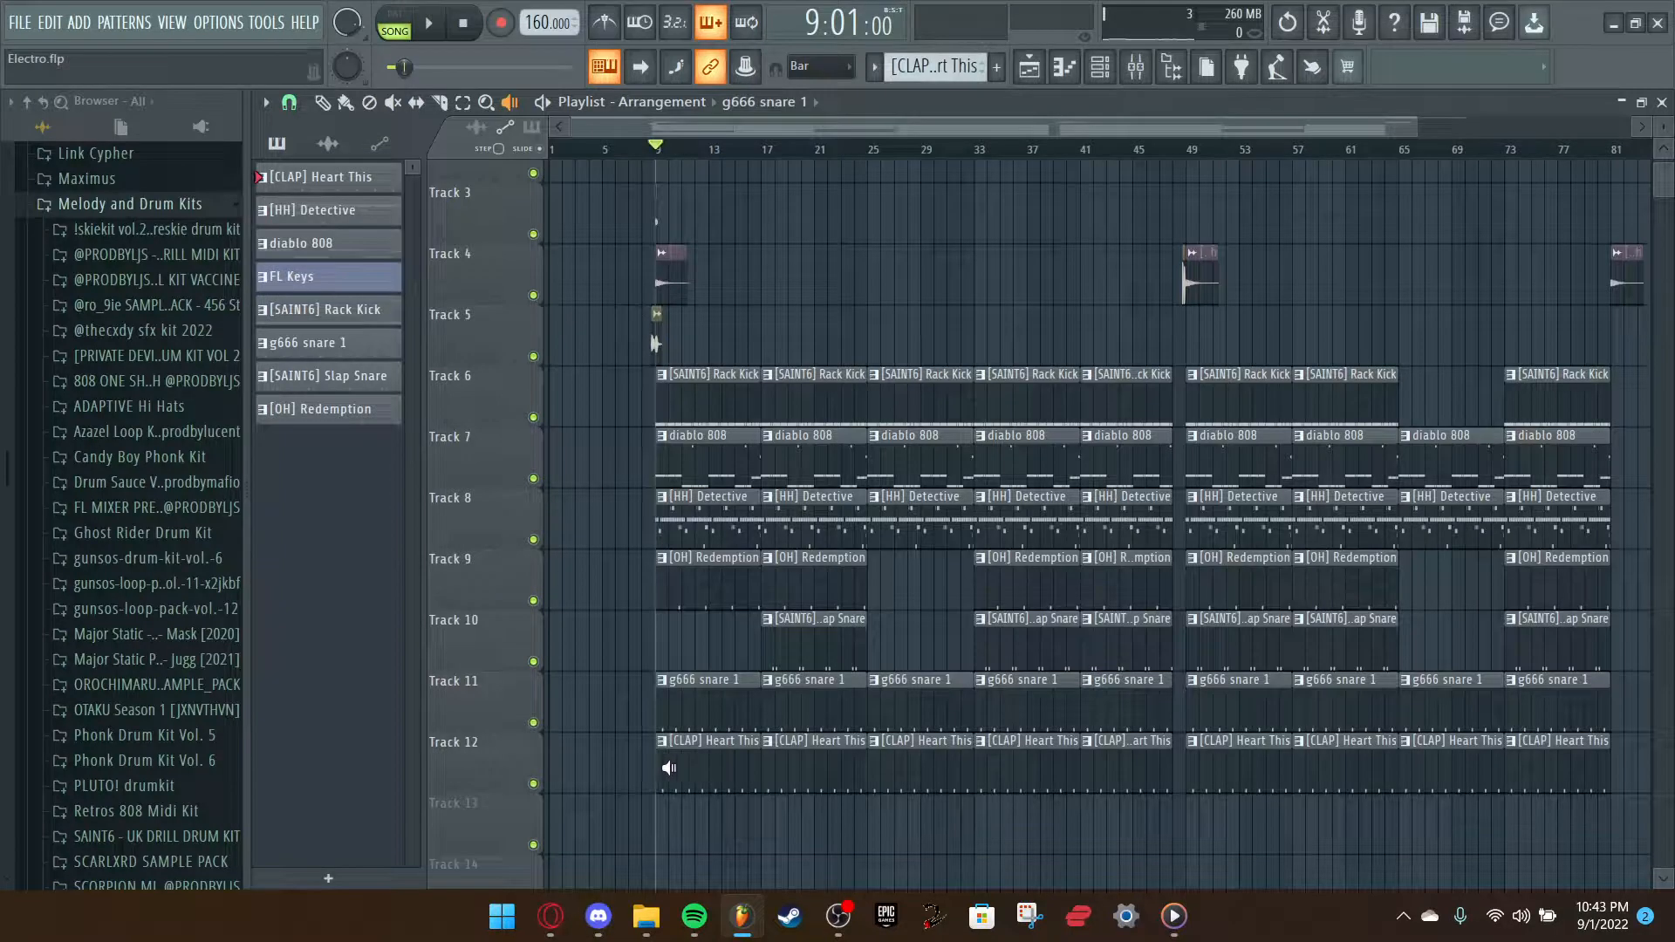
left_click(428, 23)
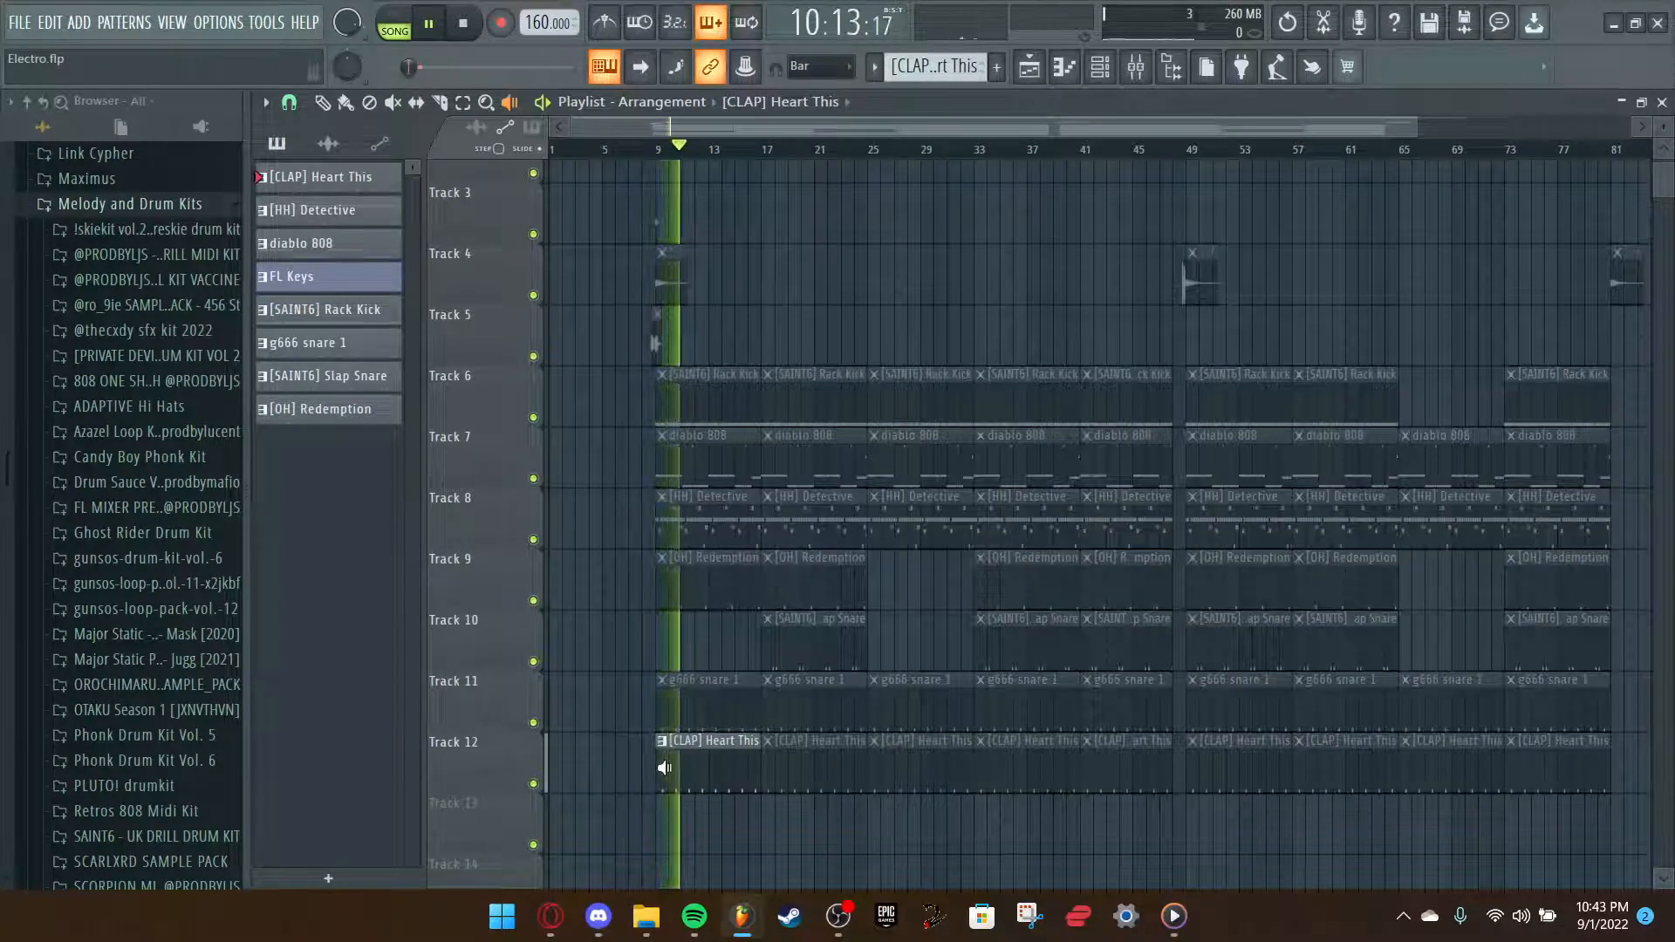
left_click(428, 21)
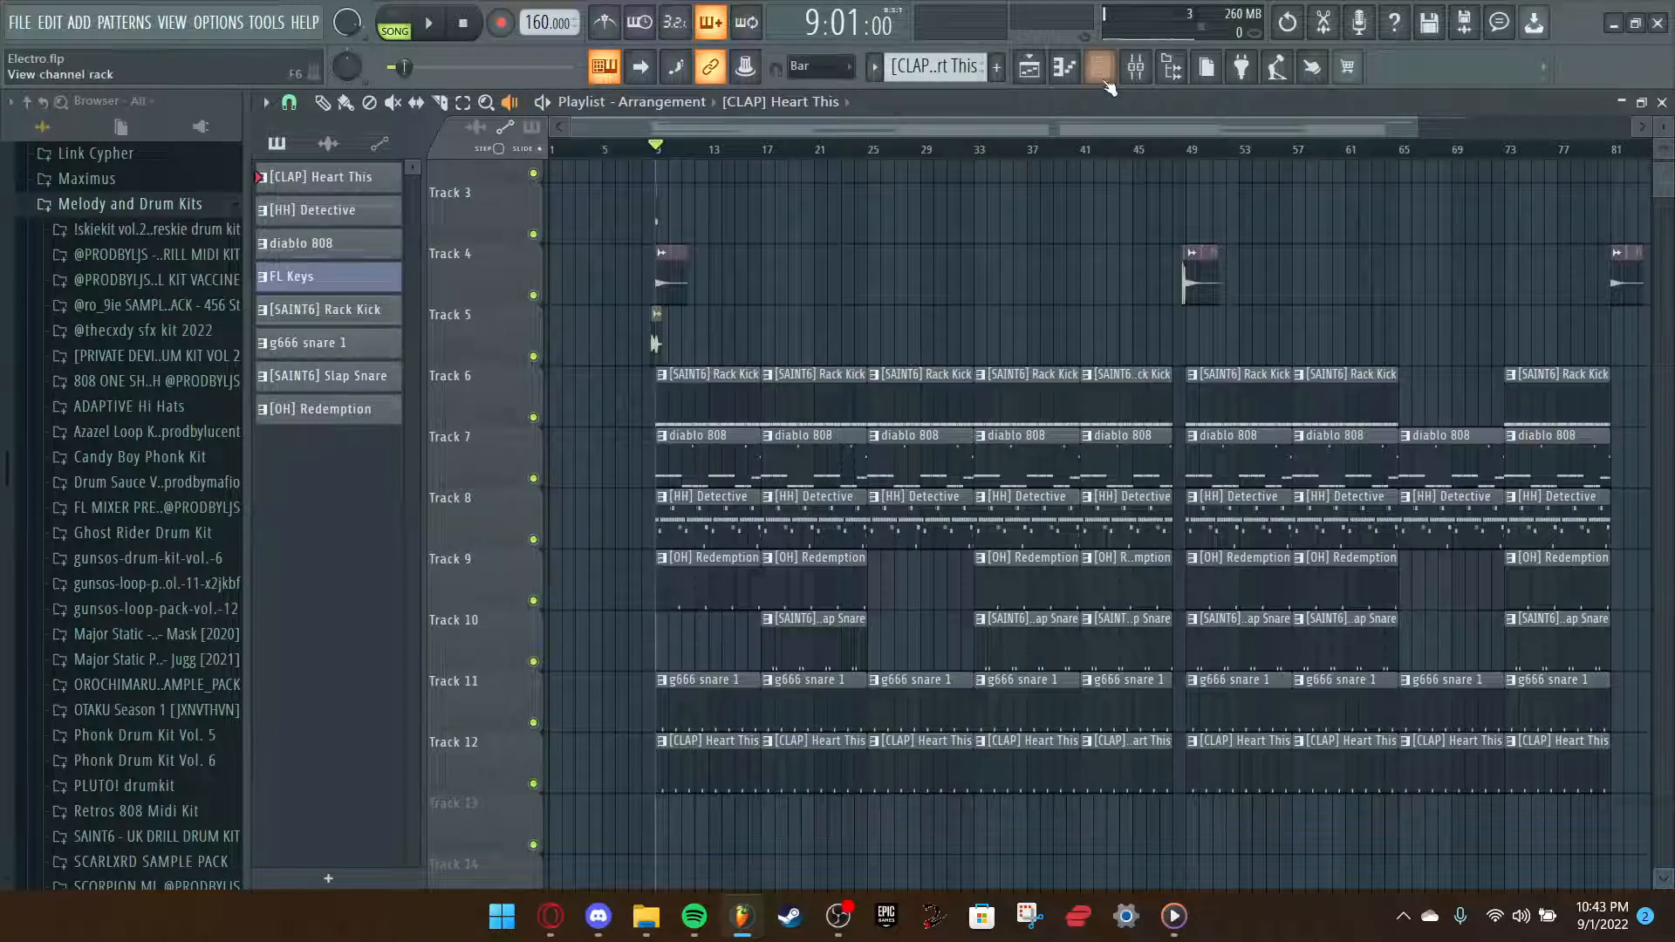
left_click(1134, 67)
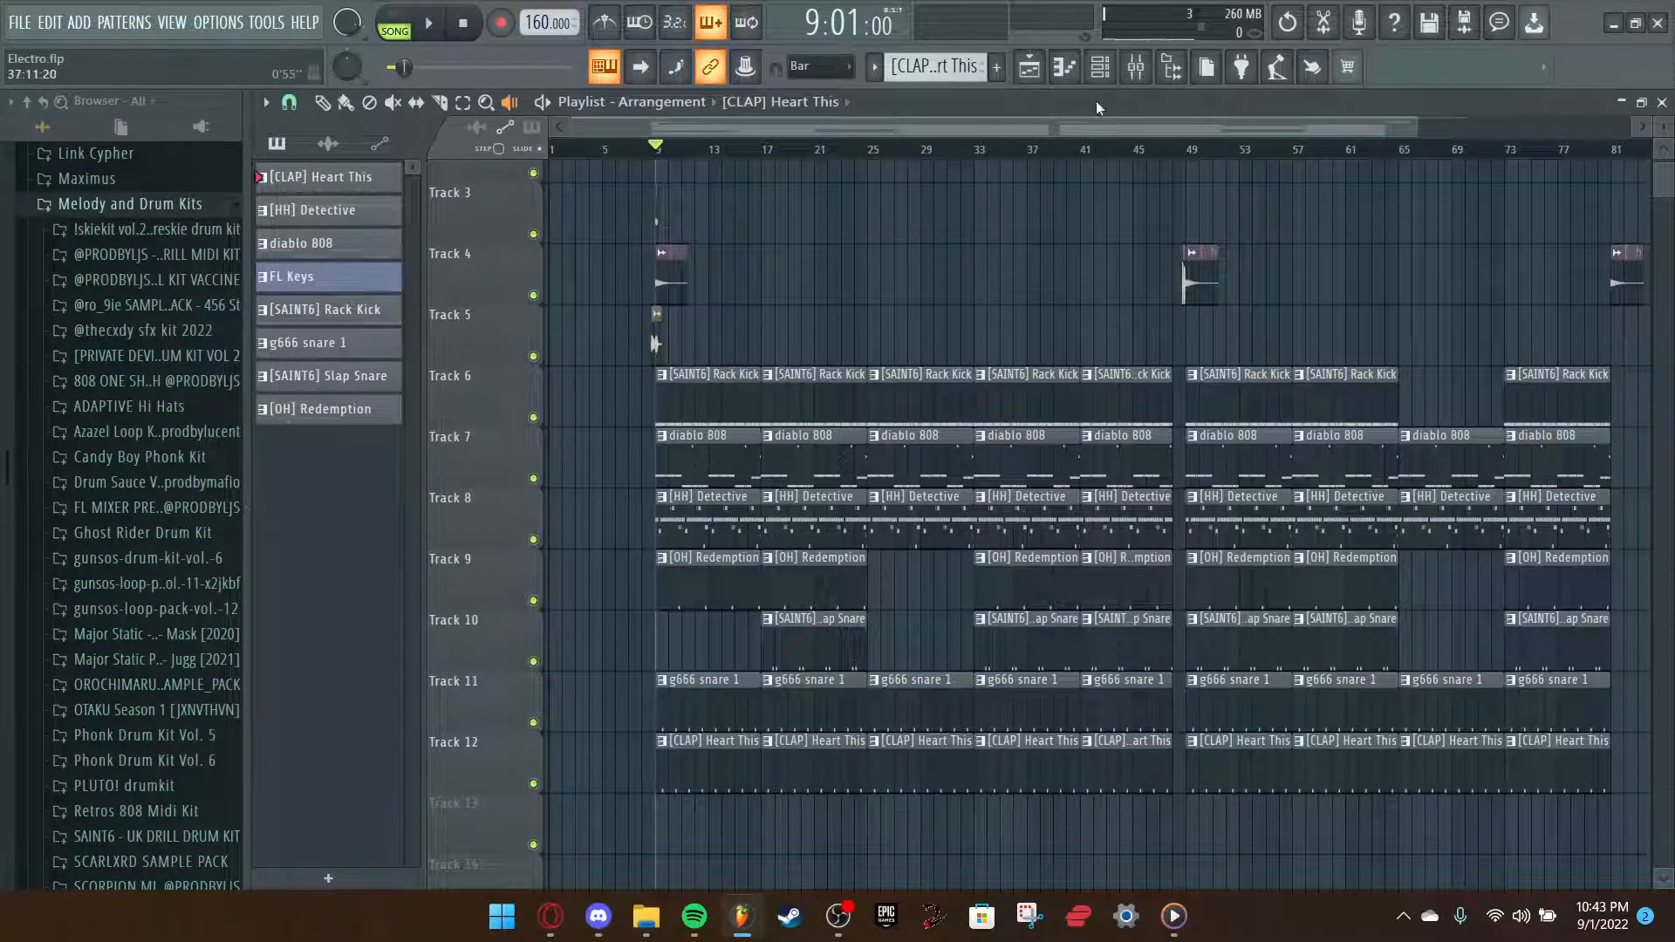
Show the mixer's insert channels and briefly play and stop the beat.
left_click(1100, 66)
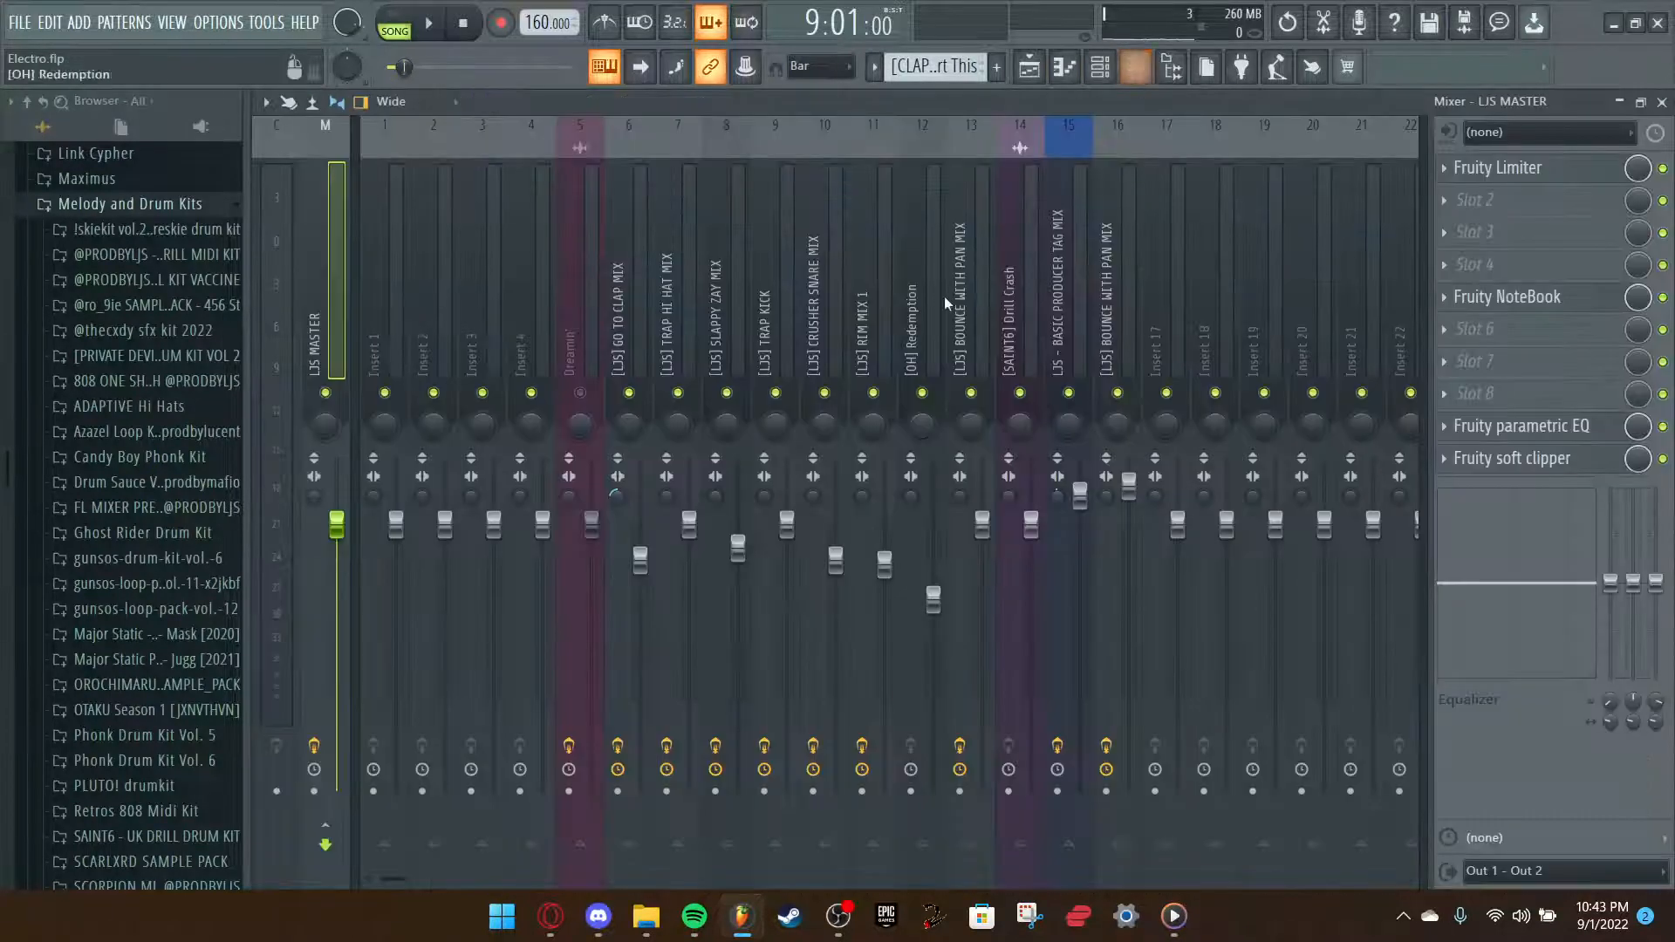
left_click(429, 23)
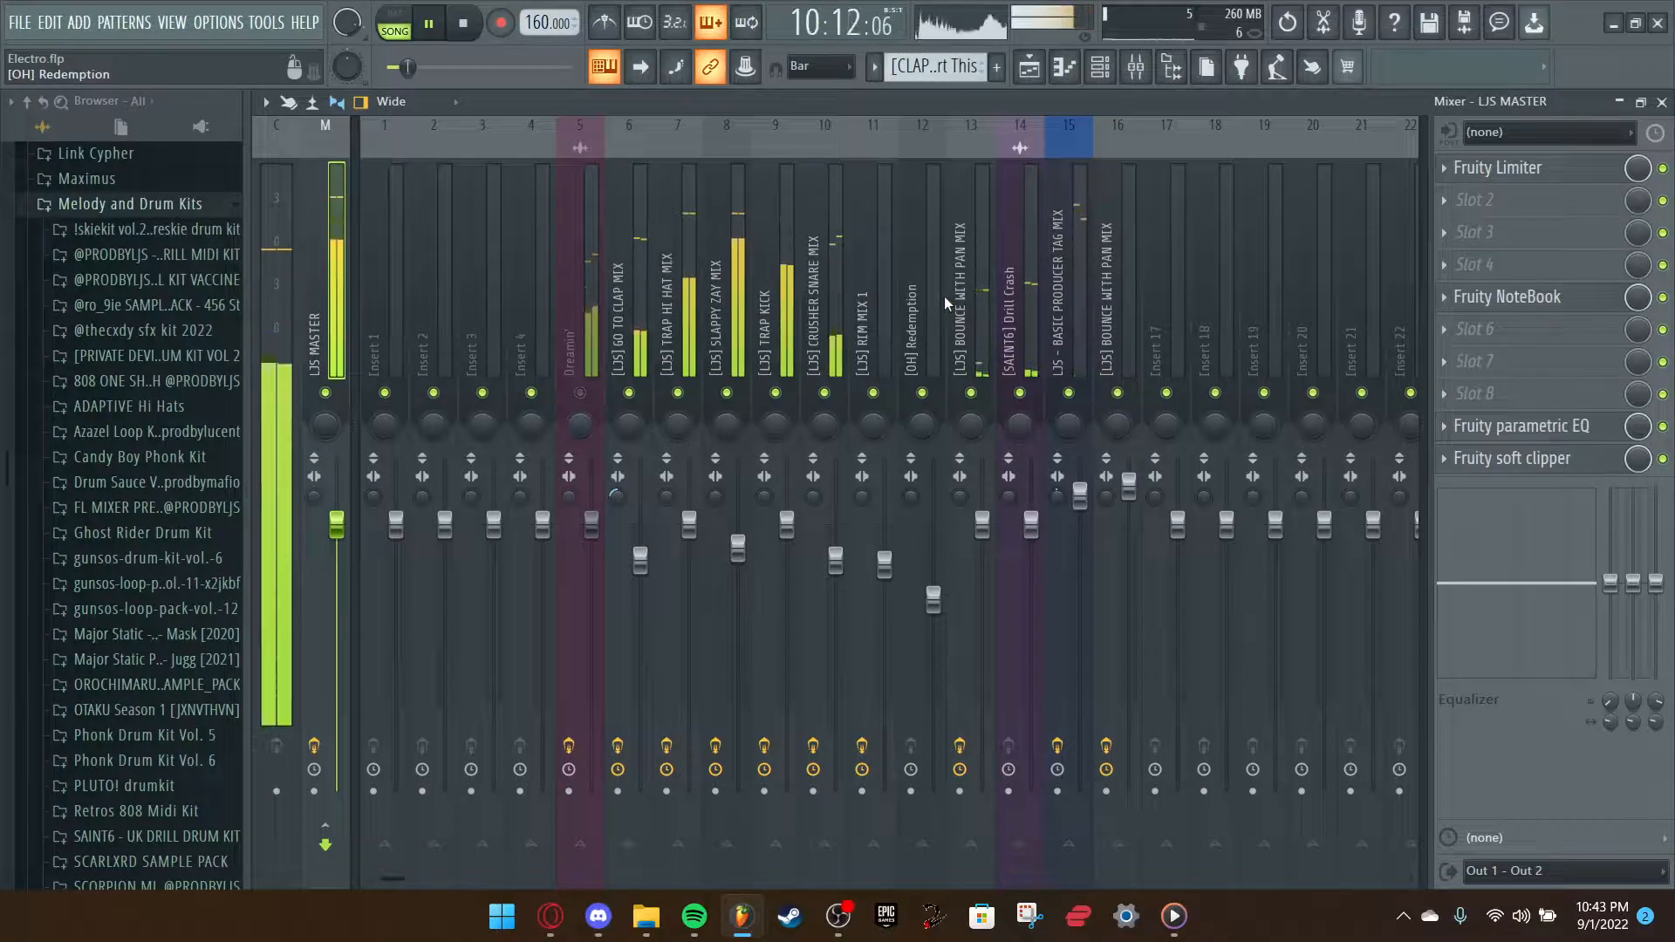
left_click(428, 23)
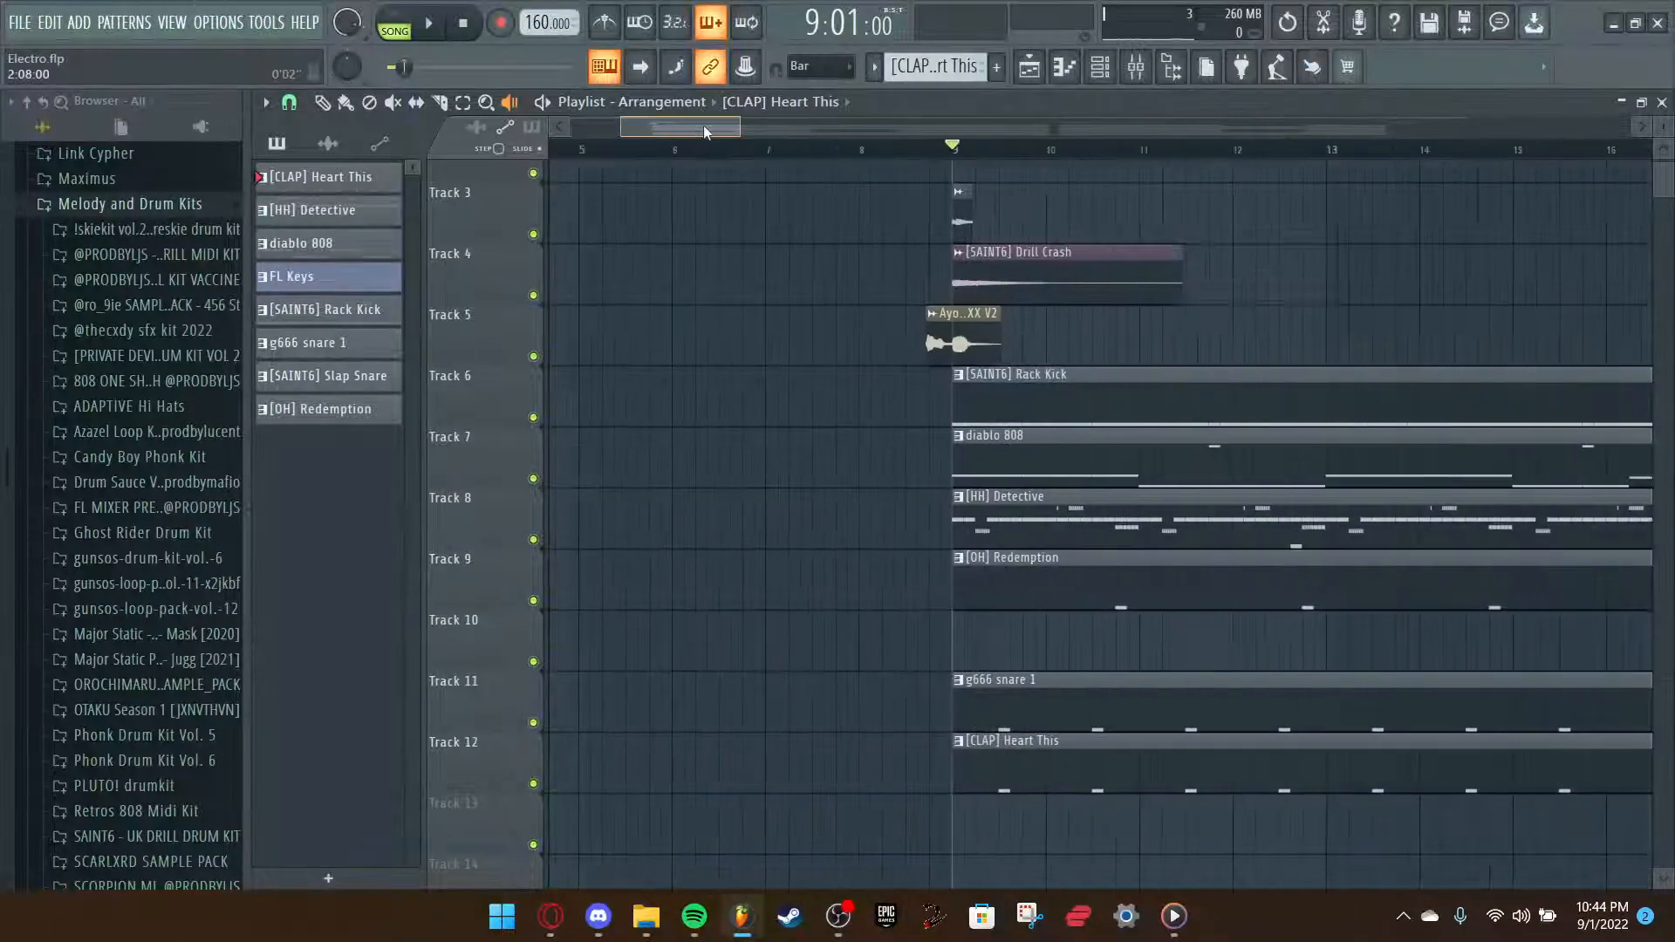
left_click(428, 21)
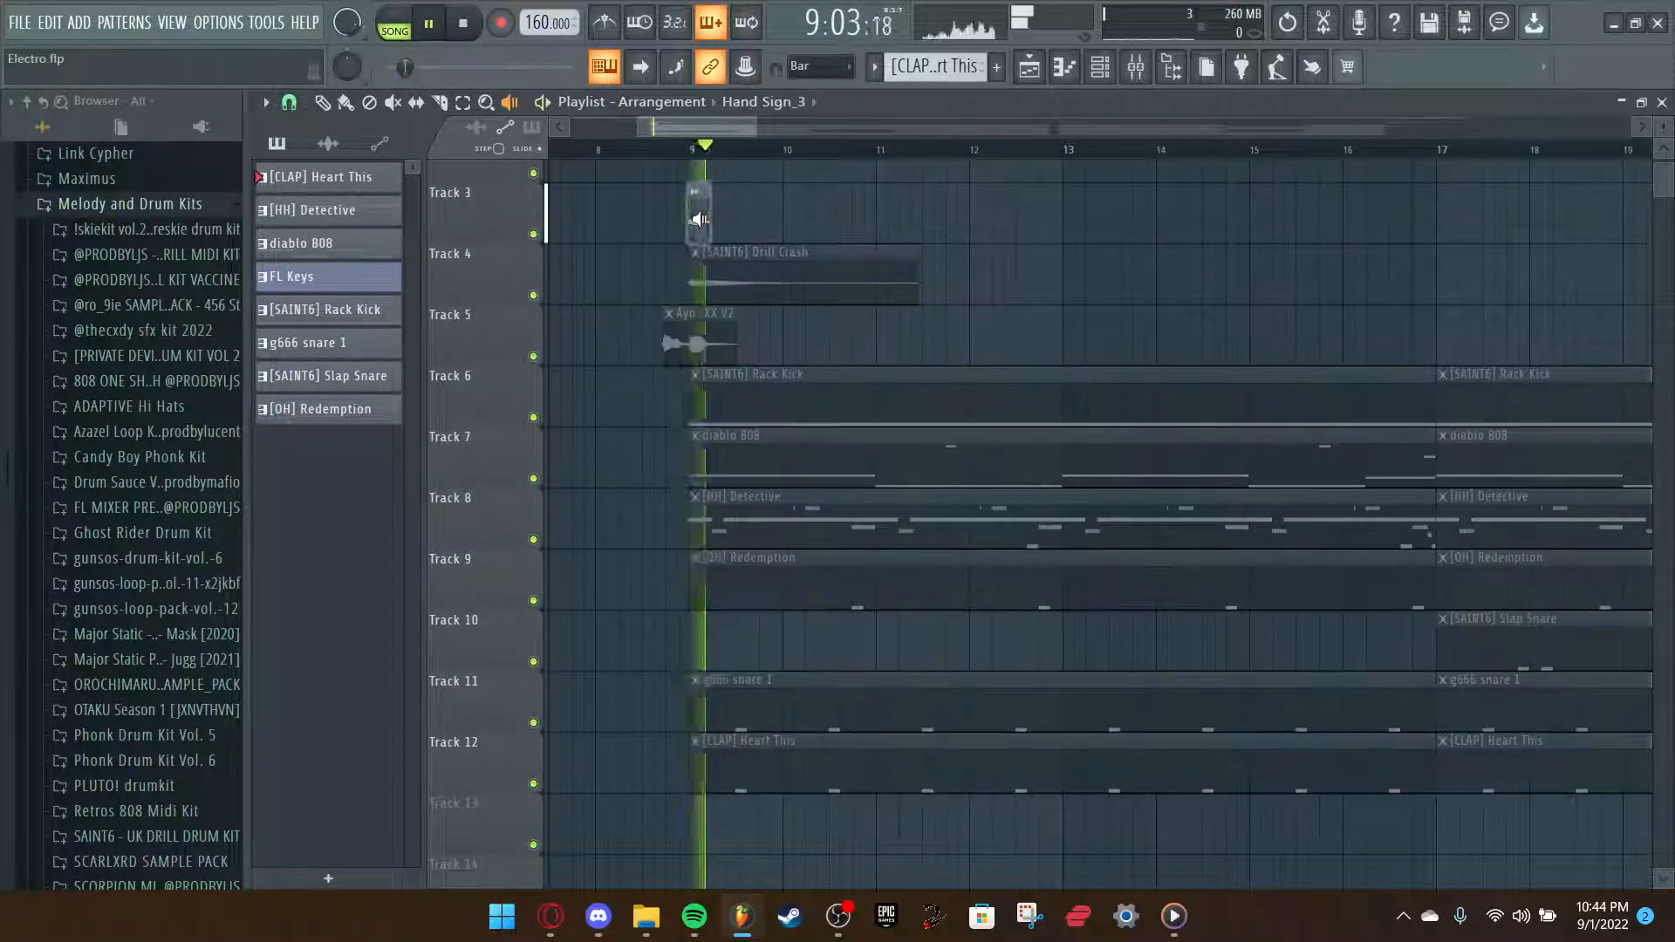
left_click(428, 23)
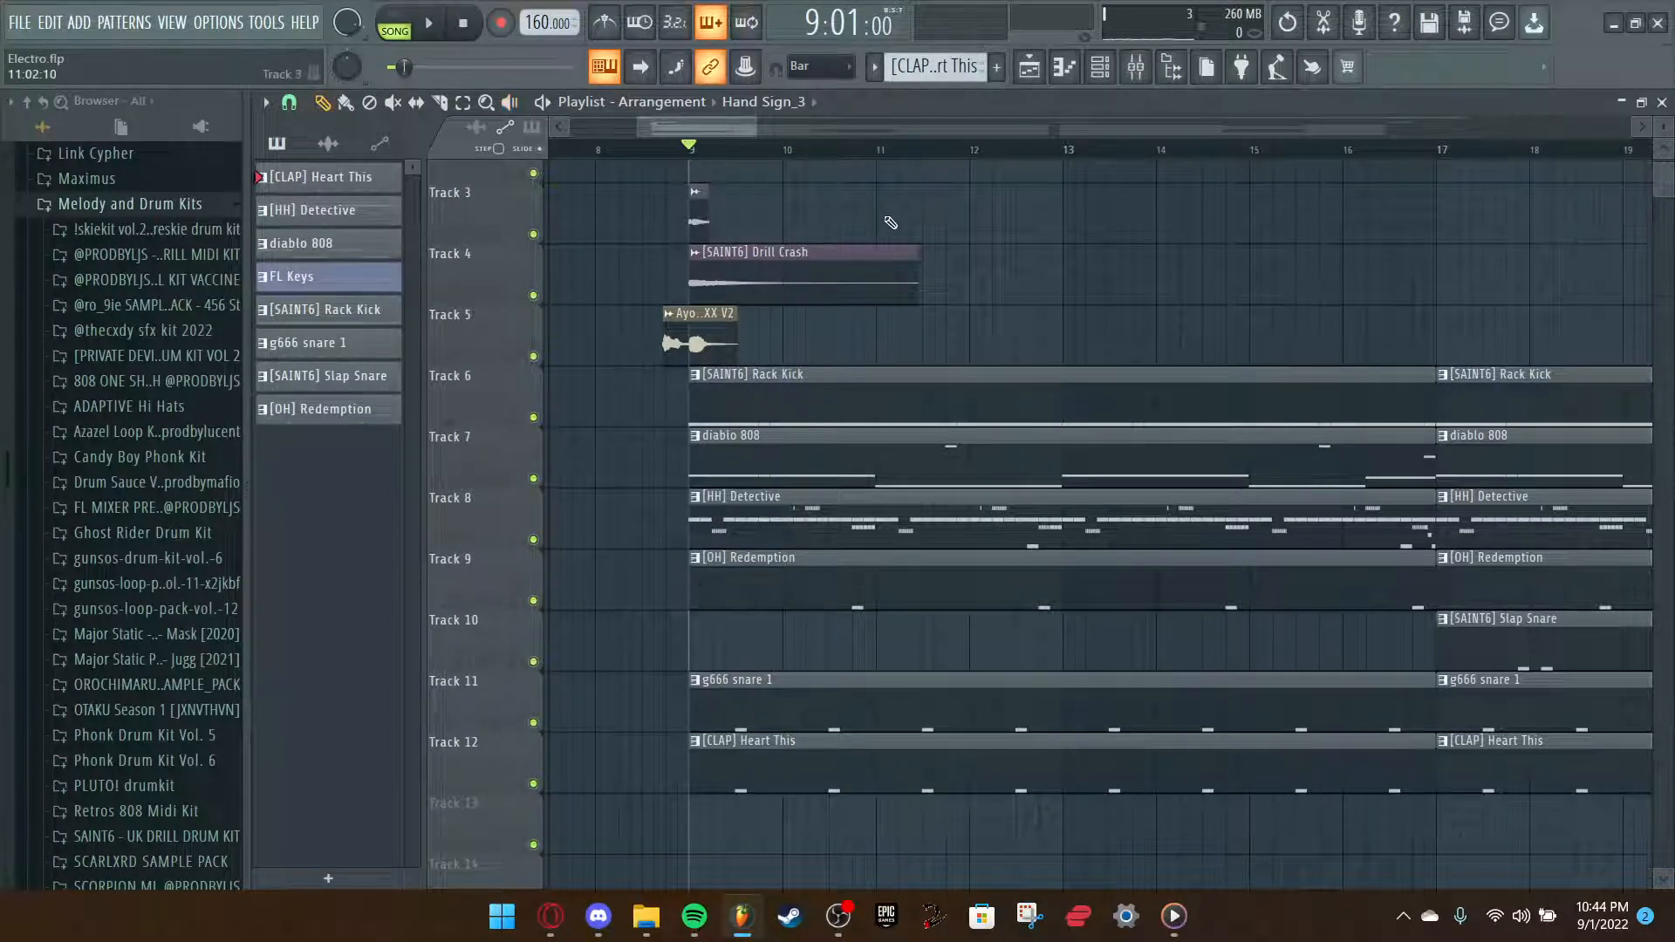
left_click(427, 21)
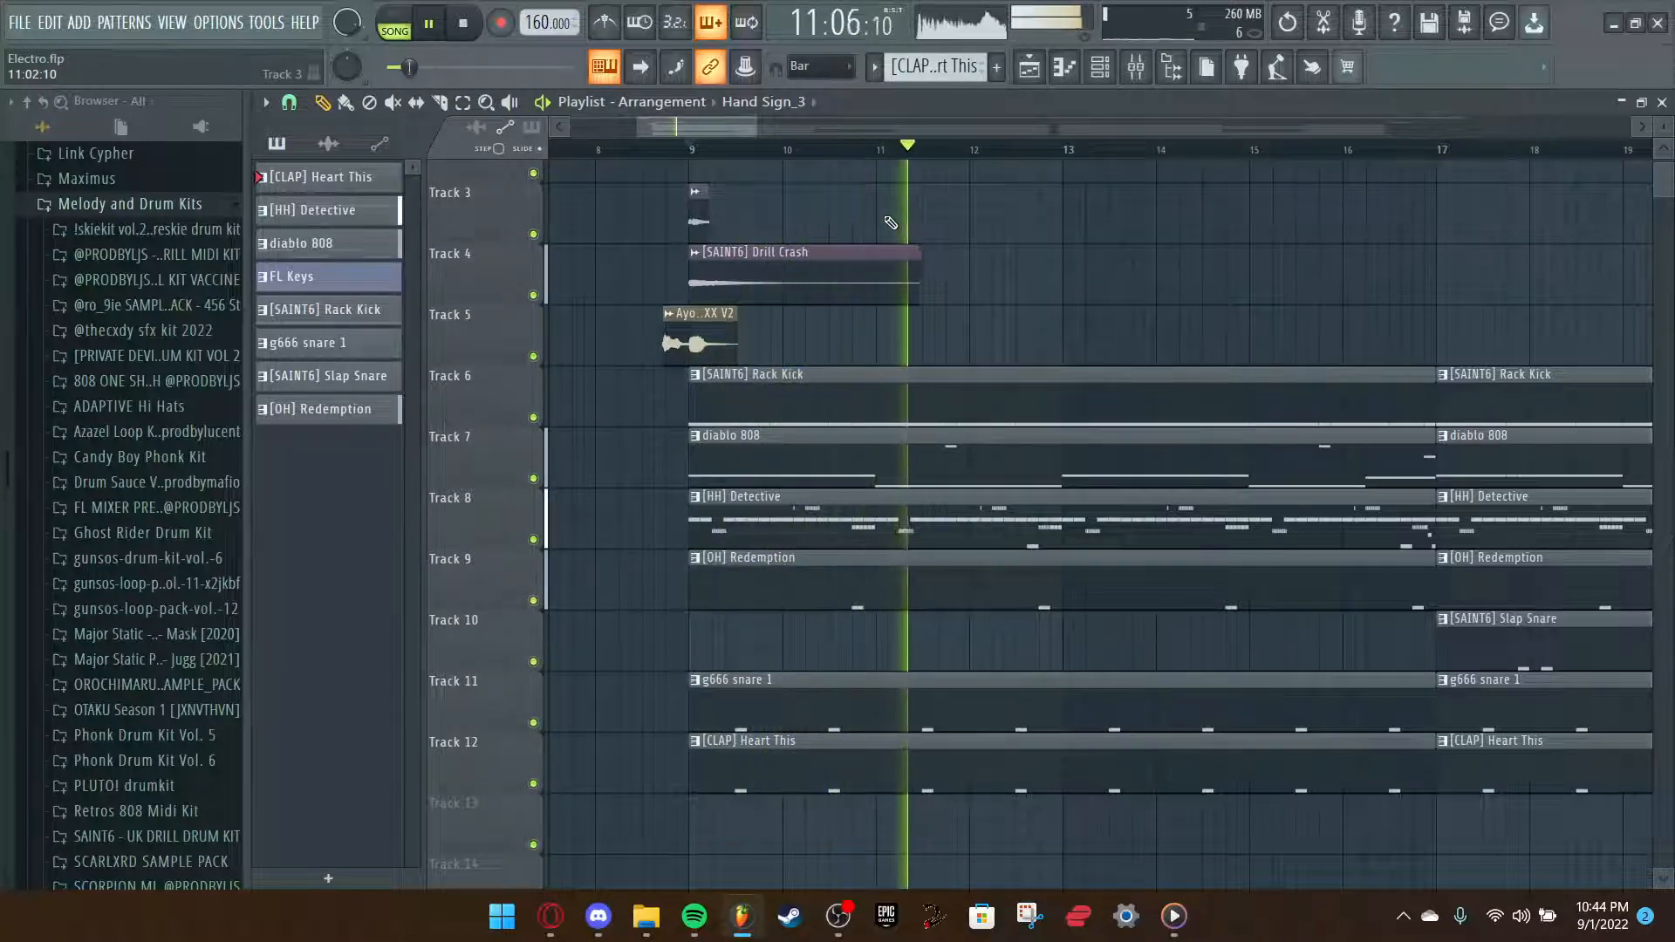
left_click(438, 101)
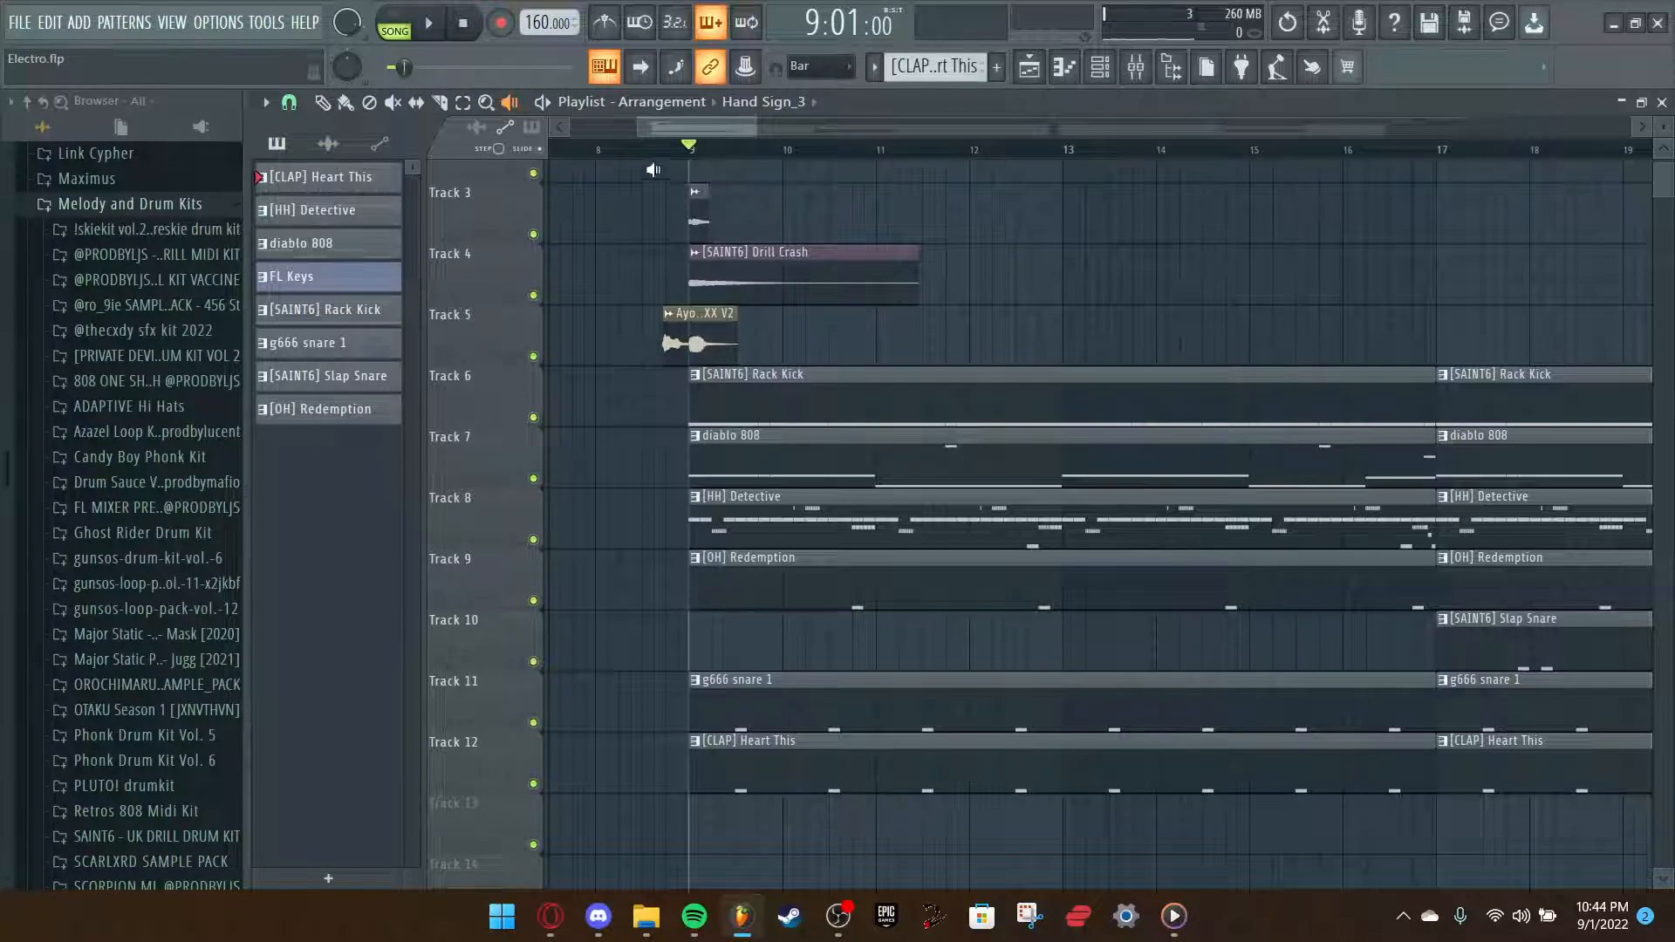
left_click(429, 22)
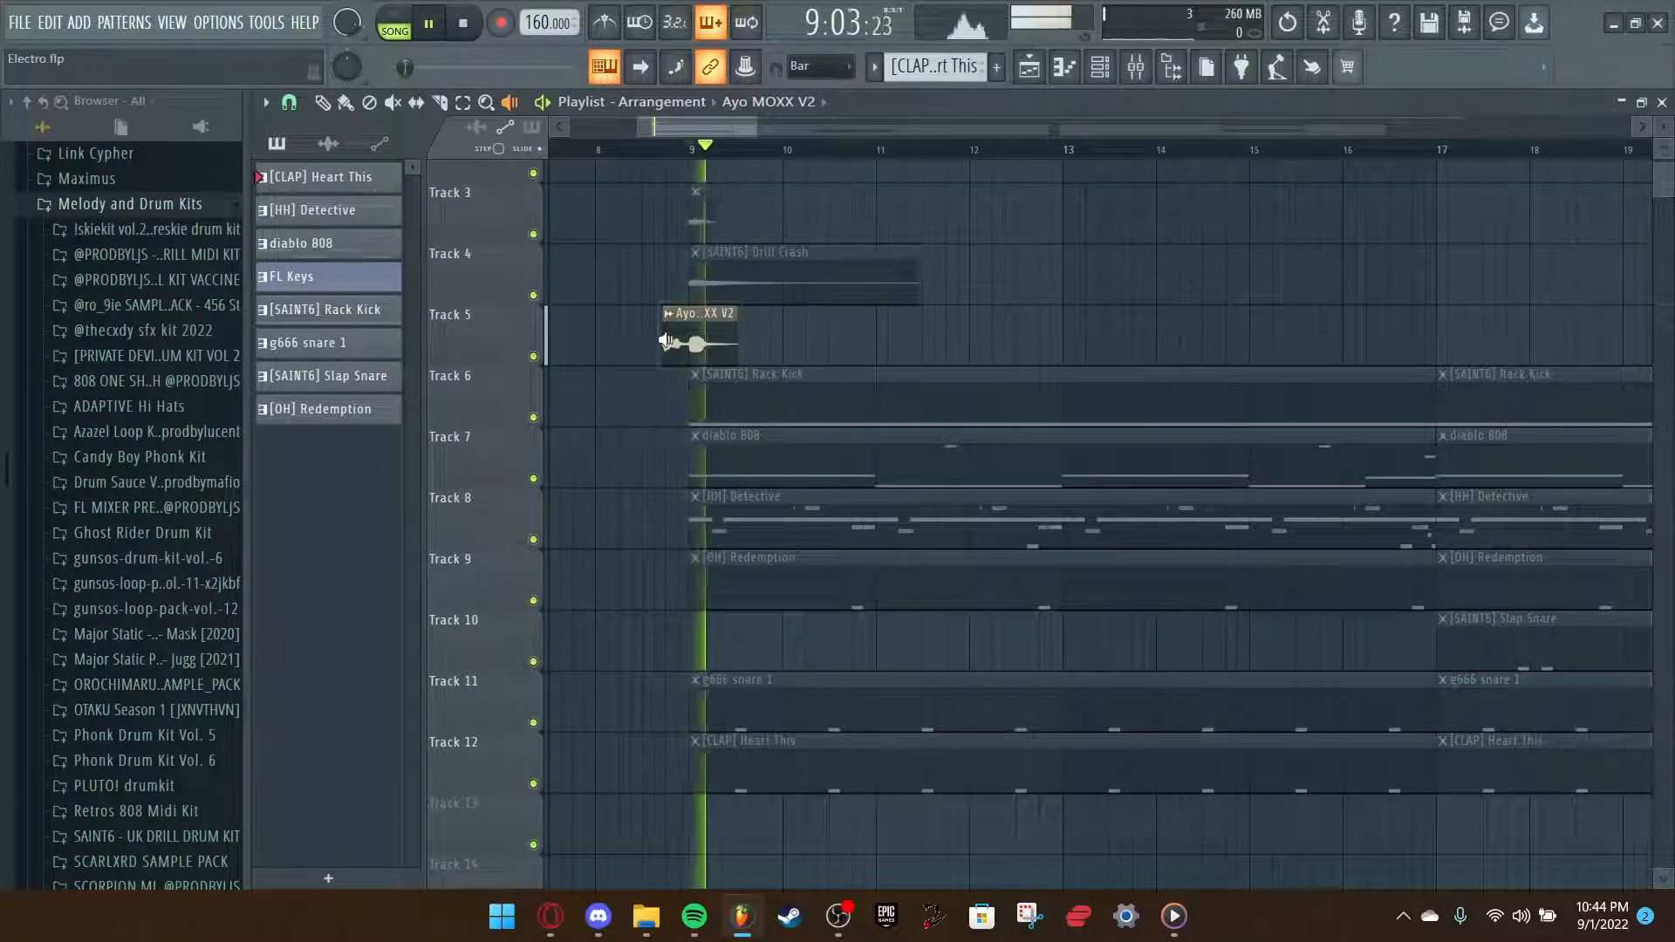
left_click(428, 23)
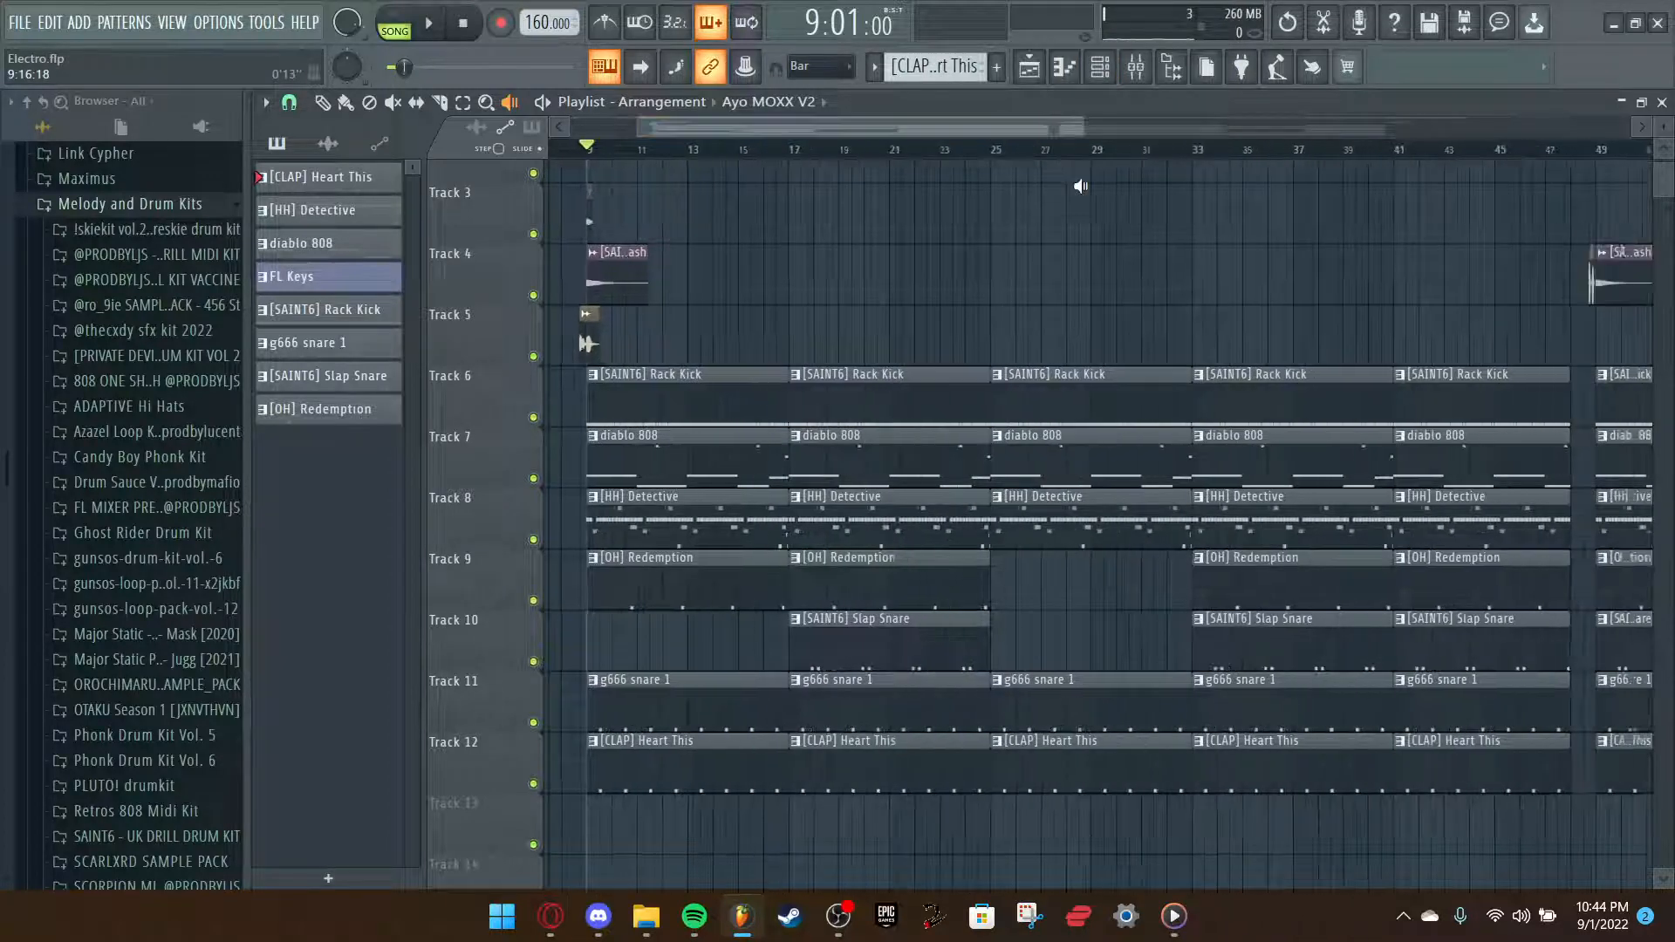
Select the playlist Draw tool and play the arrangement from bar 49.
scroll("right", 3)
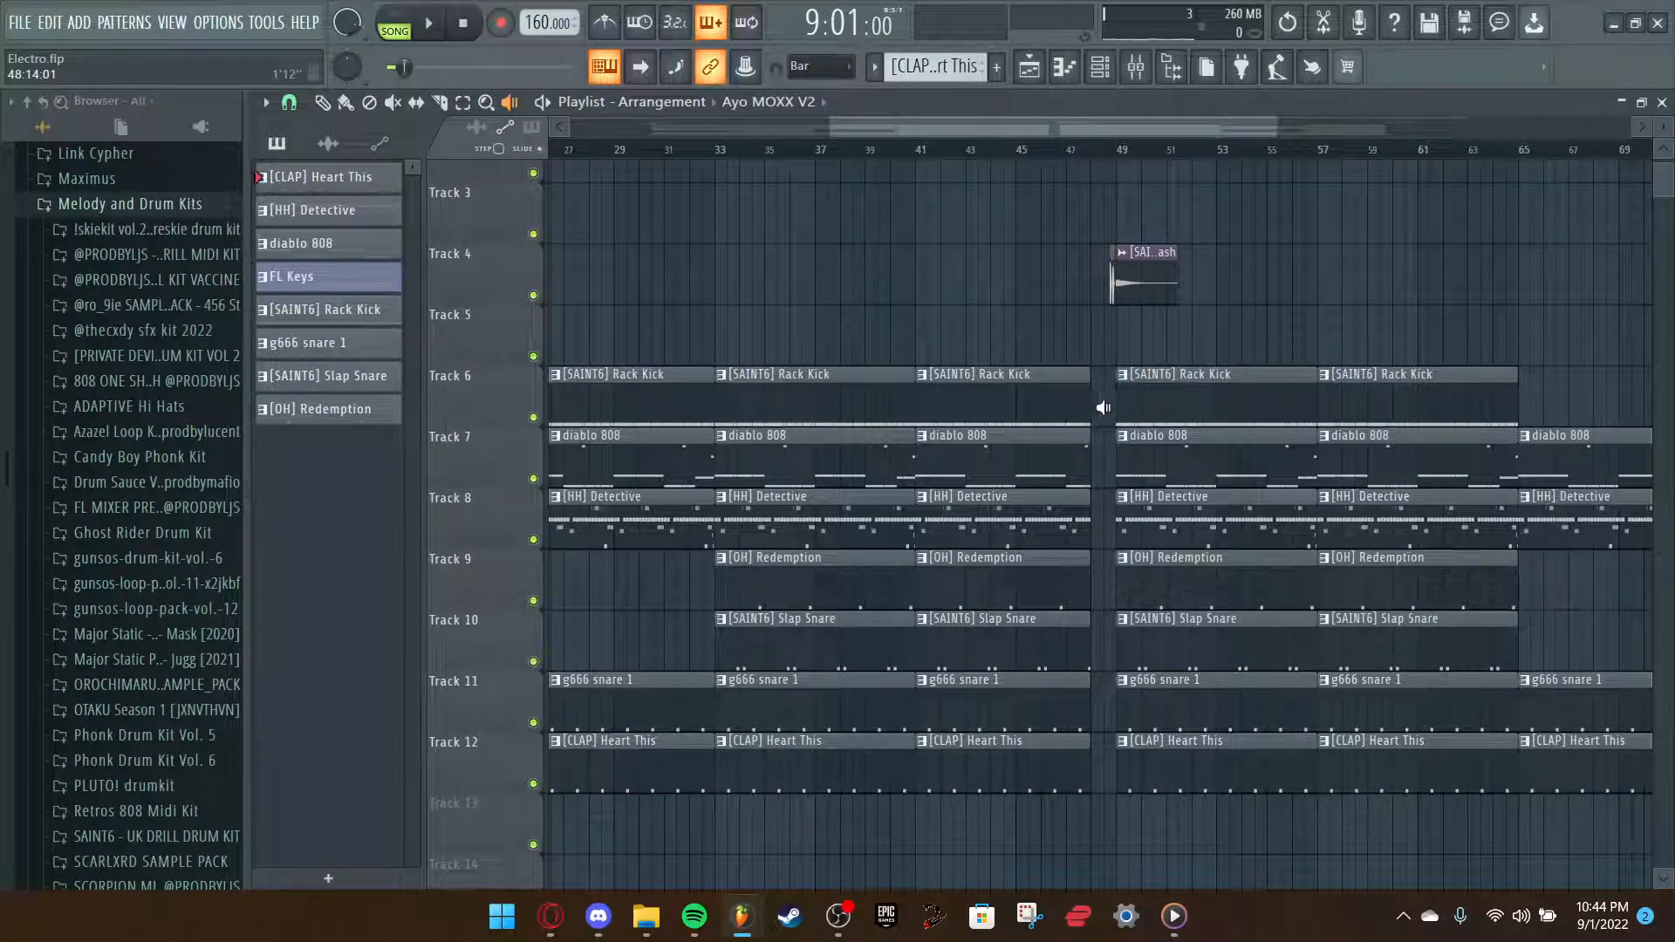
left_click(426, 22)
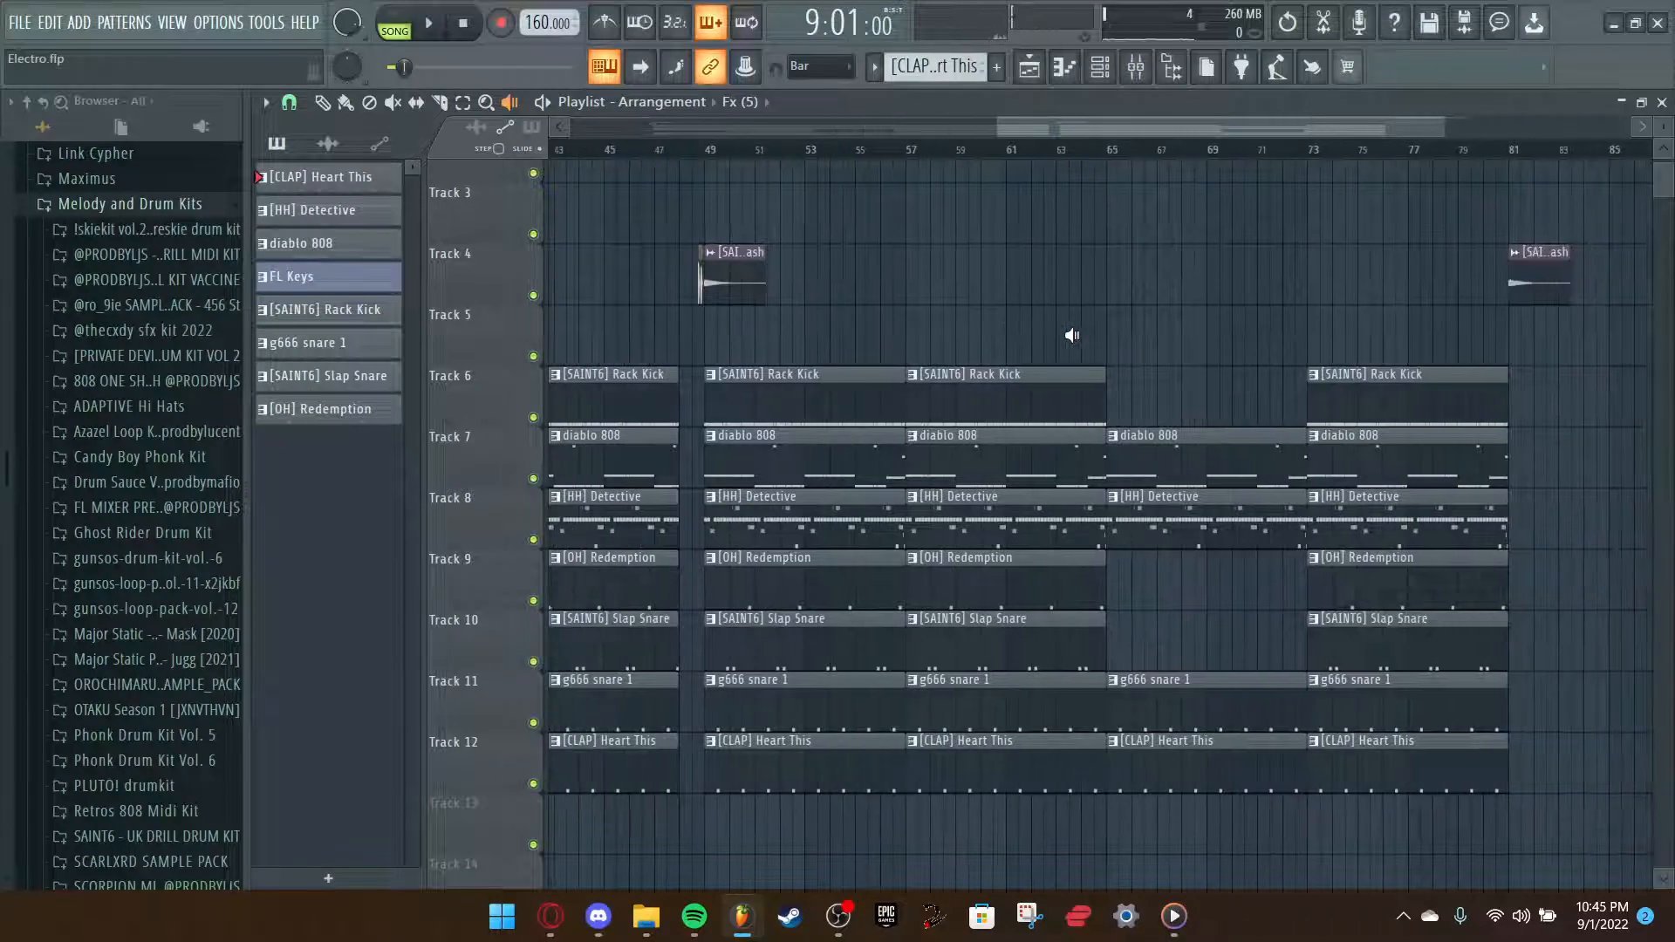
scroll("left", 3)
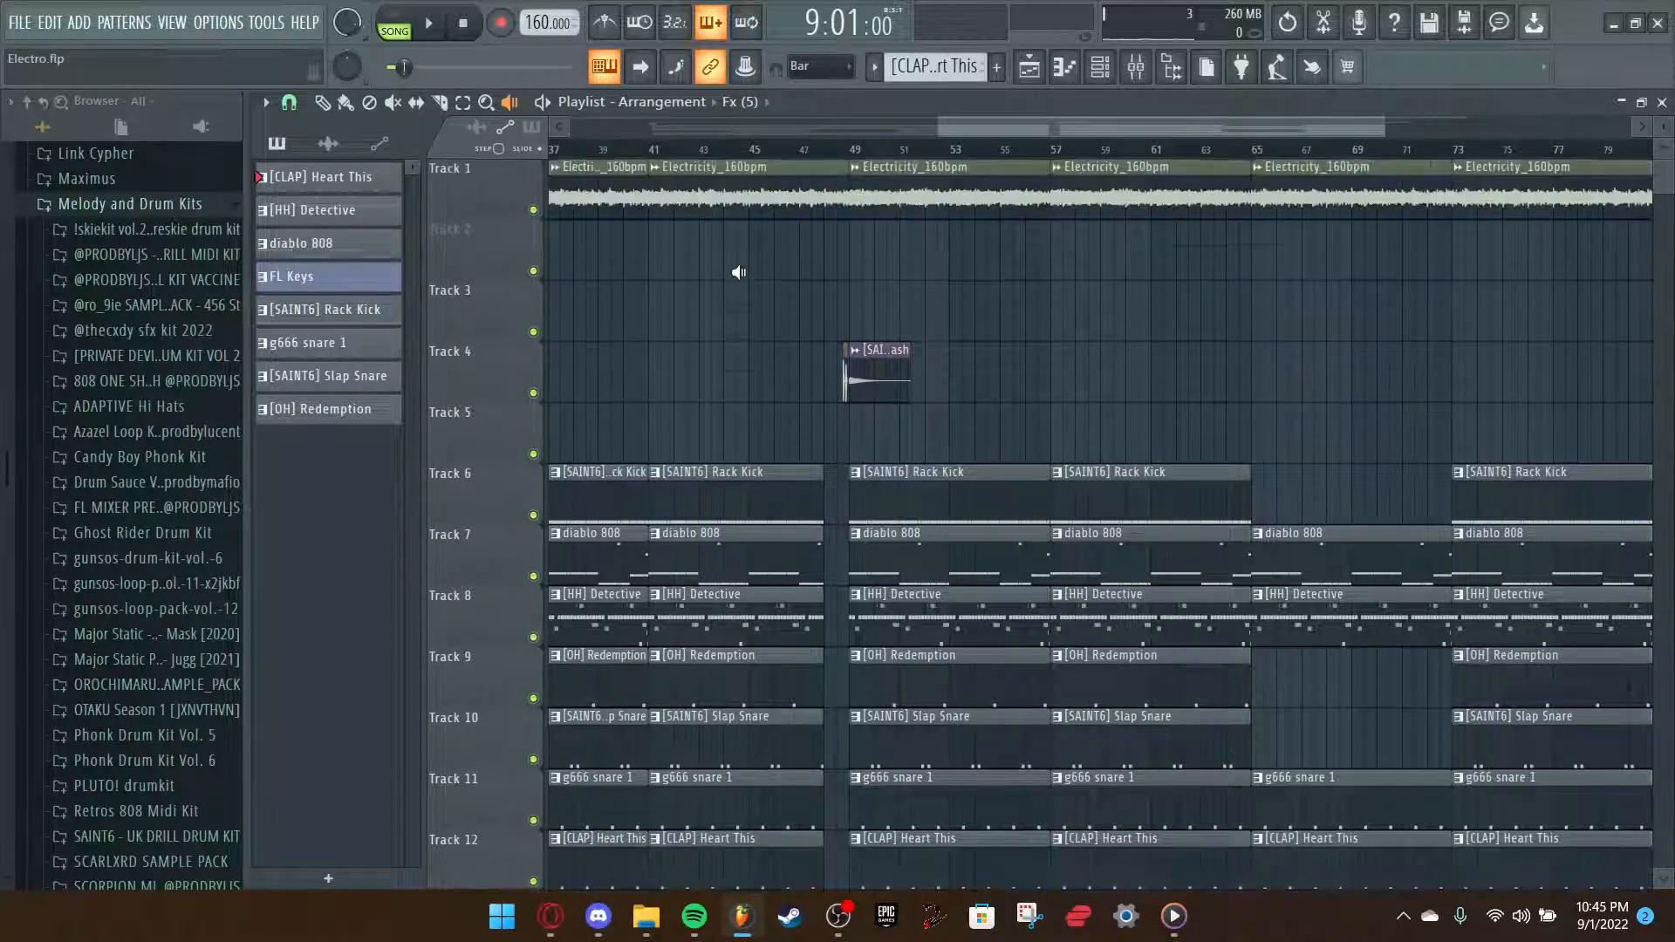
left_click(320, 101)
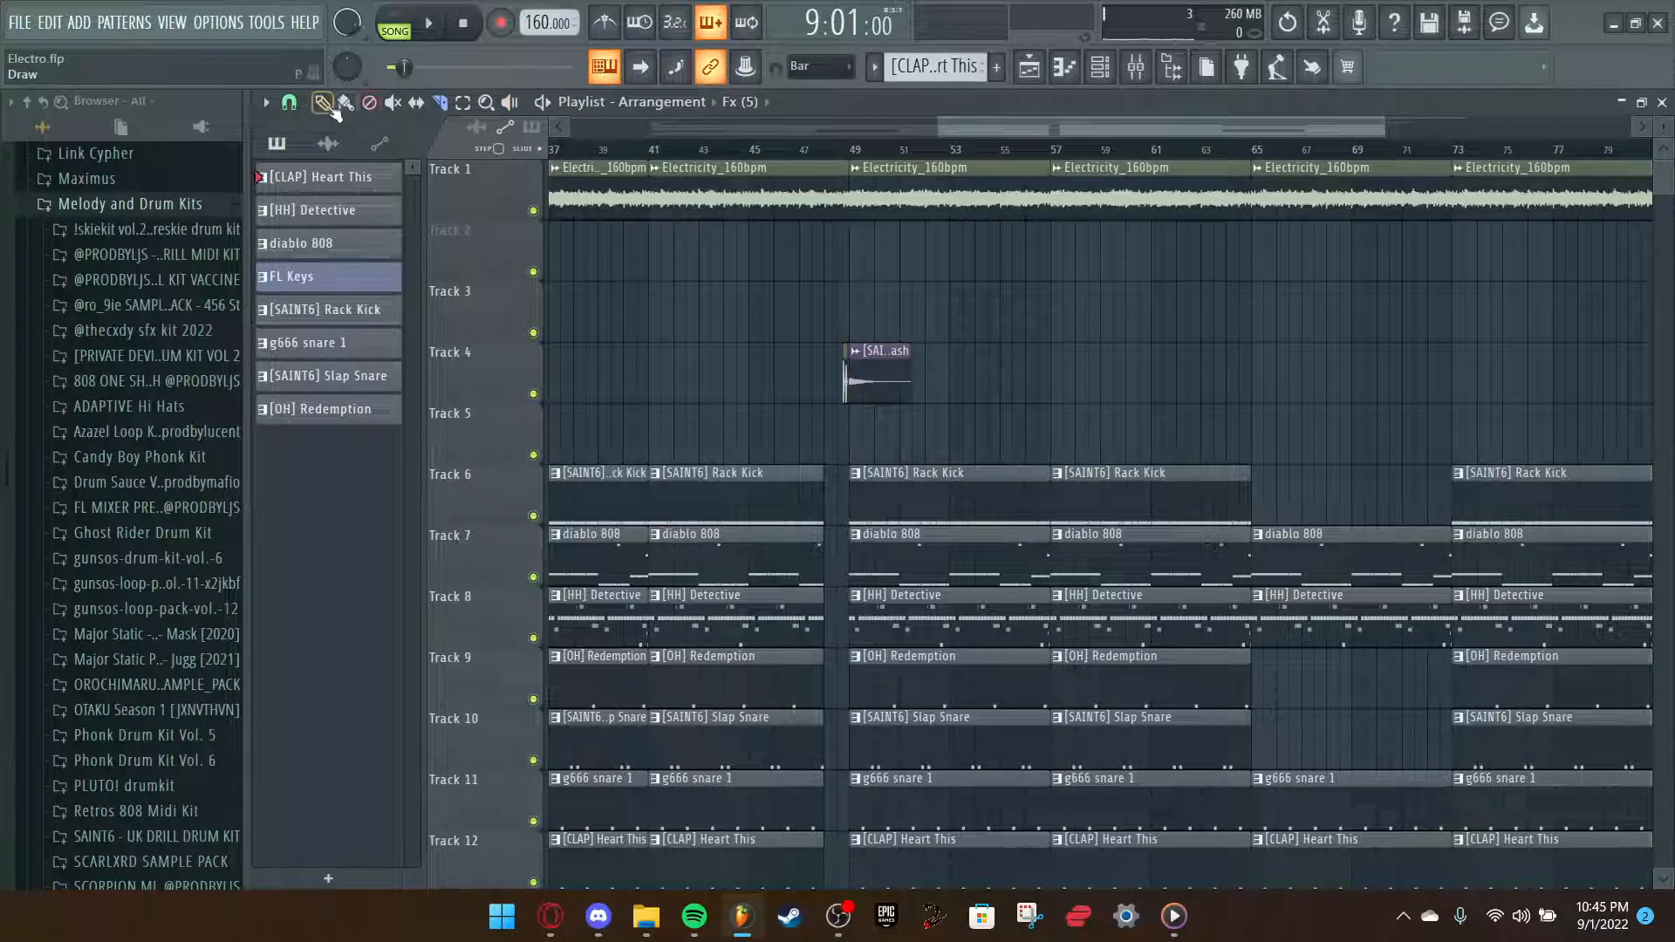
left_click(426, 23)
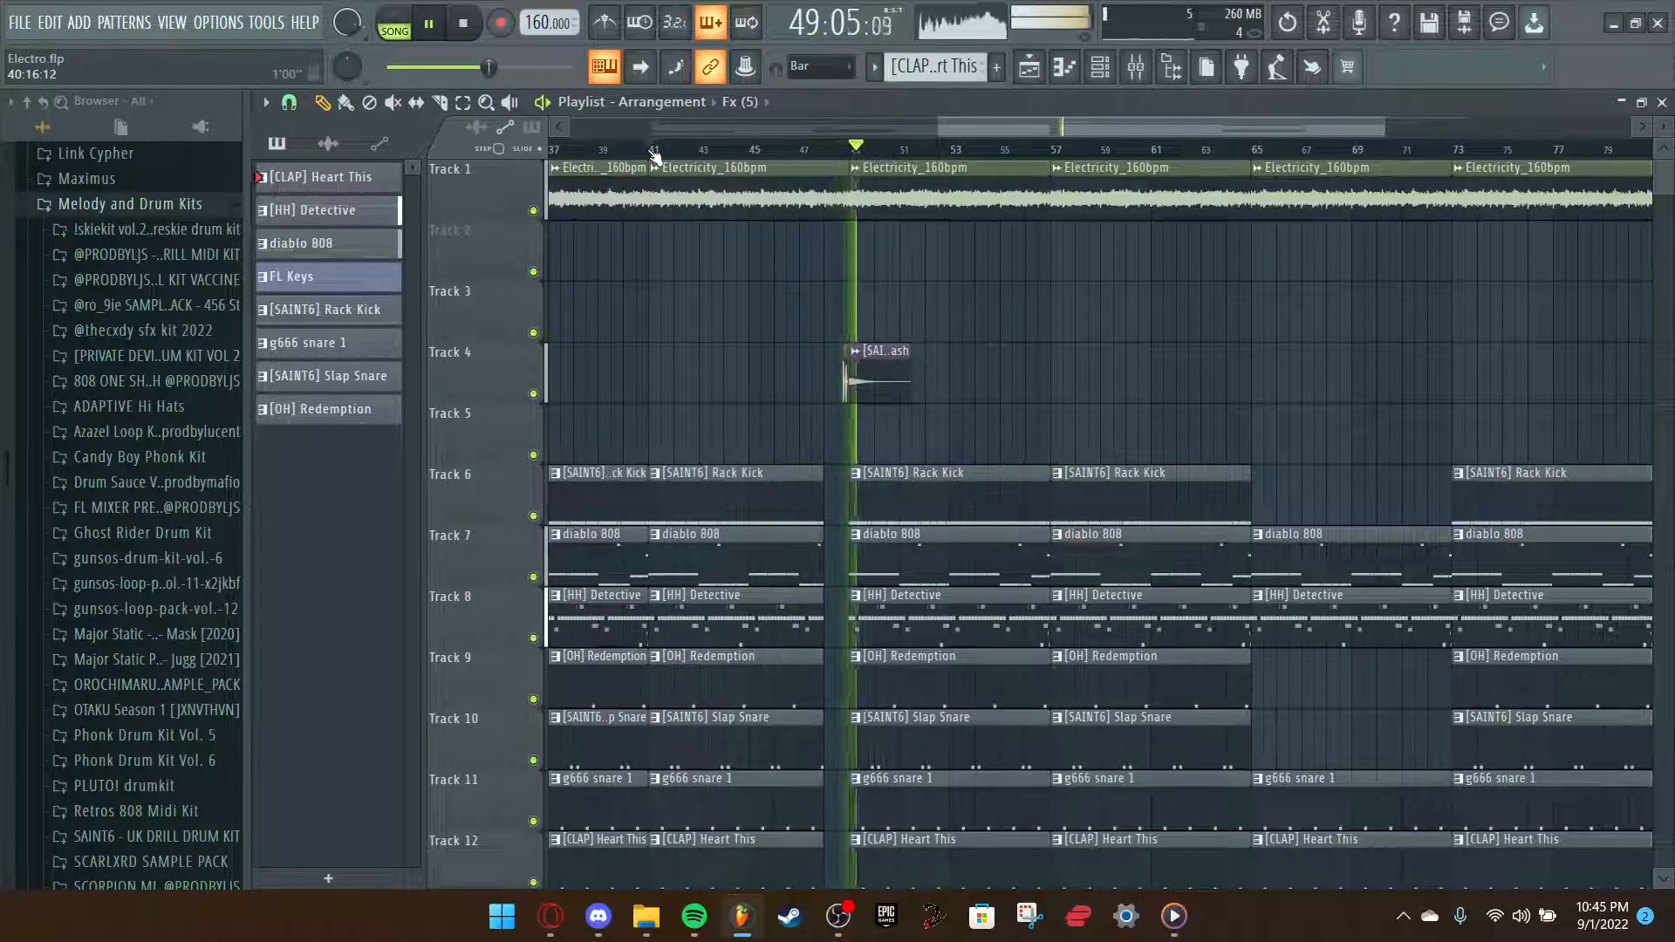
left_click(429, 21)
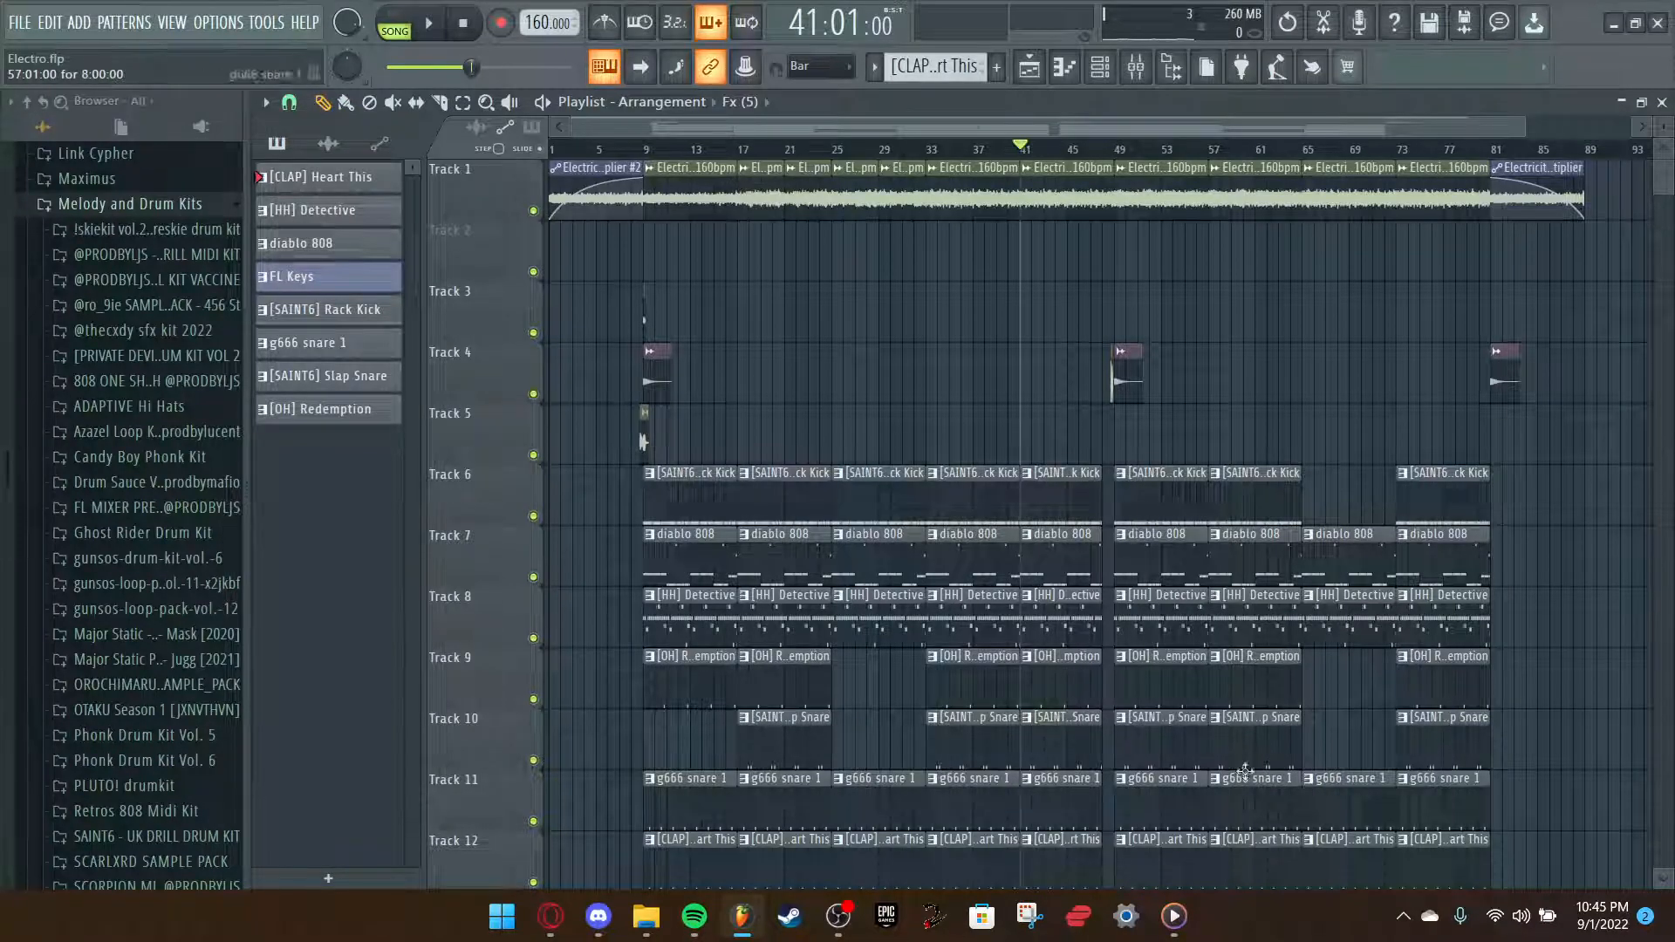
scroll("down", 3)
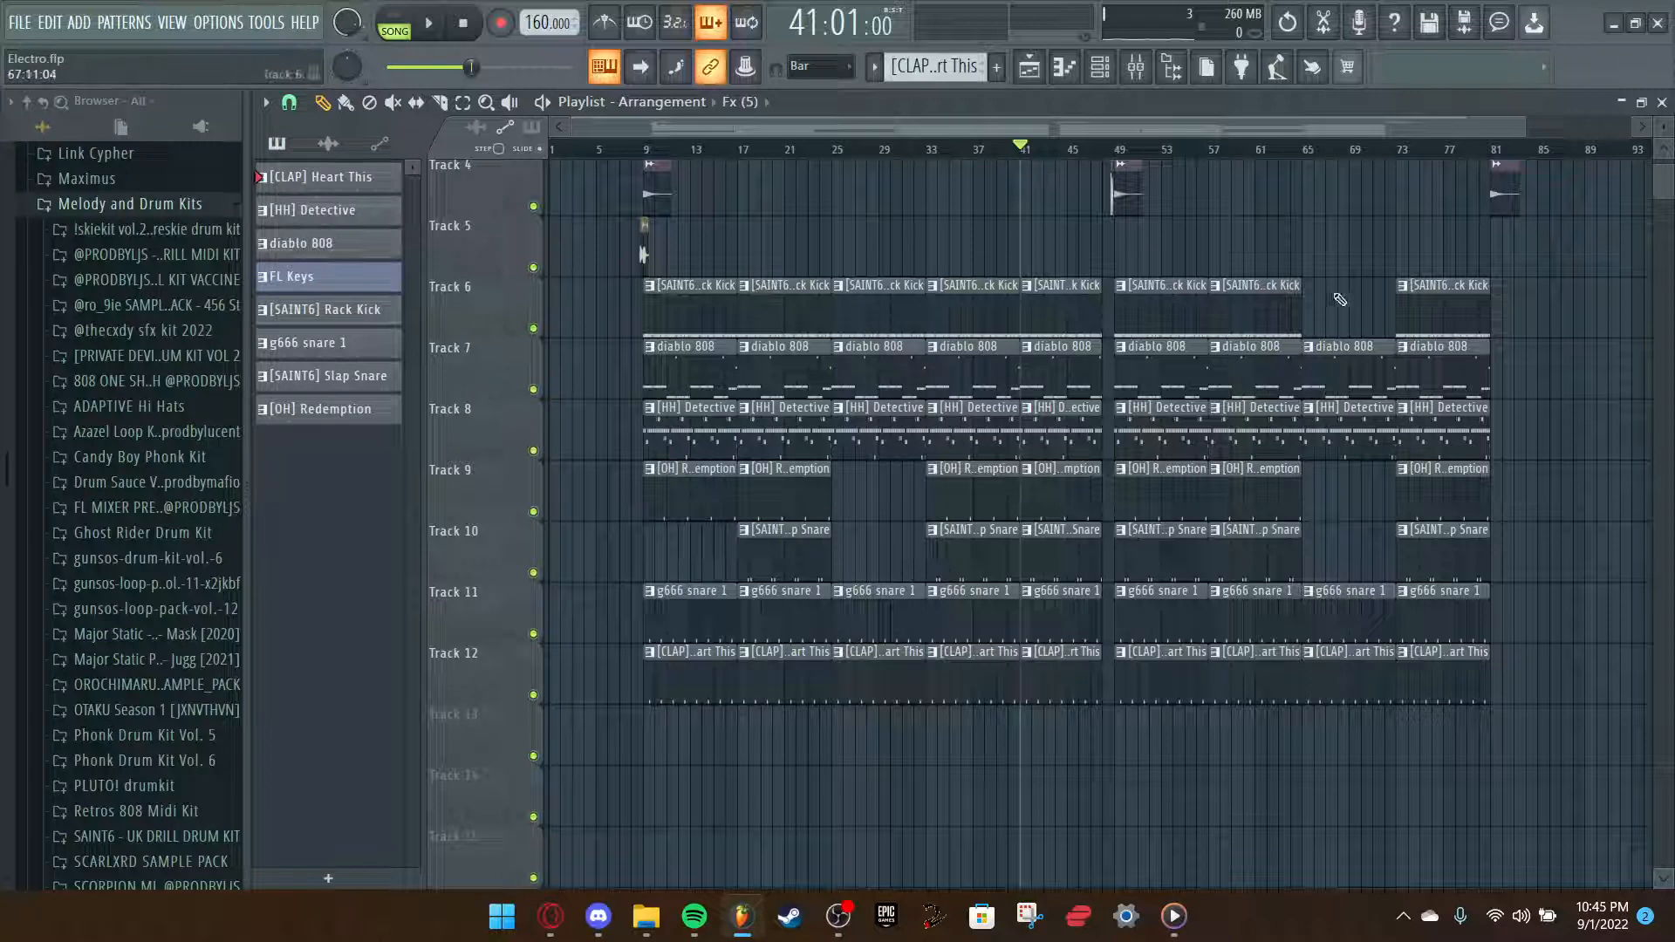
mouse_move(1361, 328)
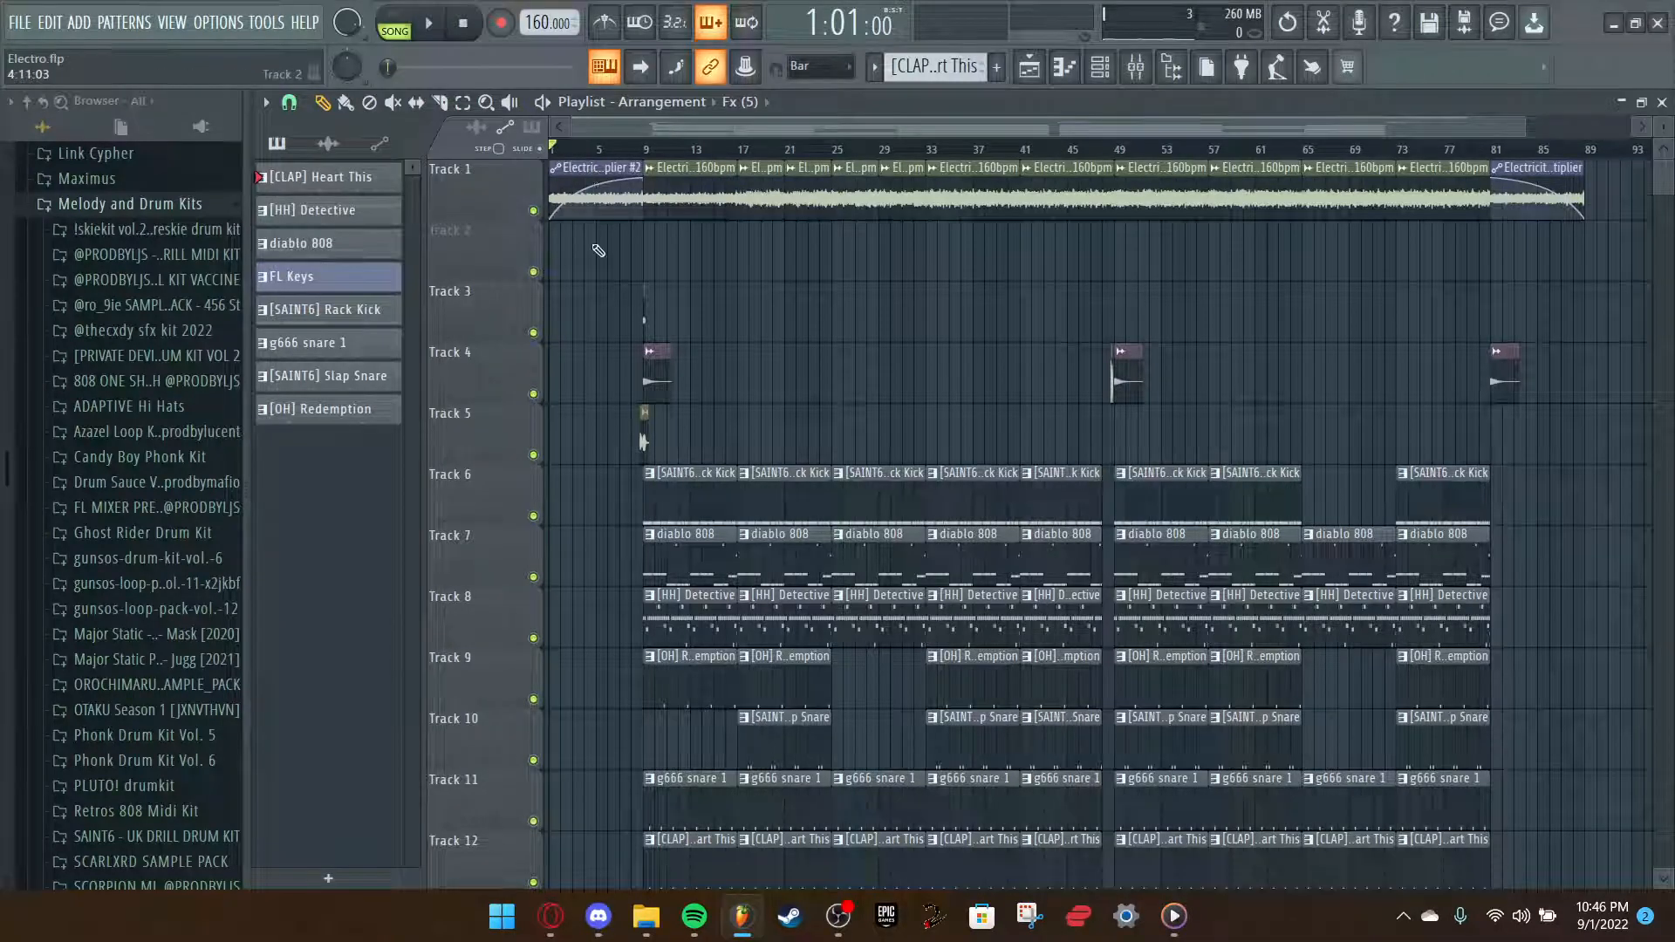
left_click(427, 21)
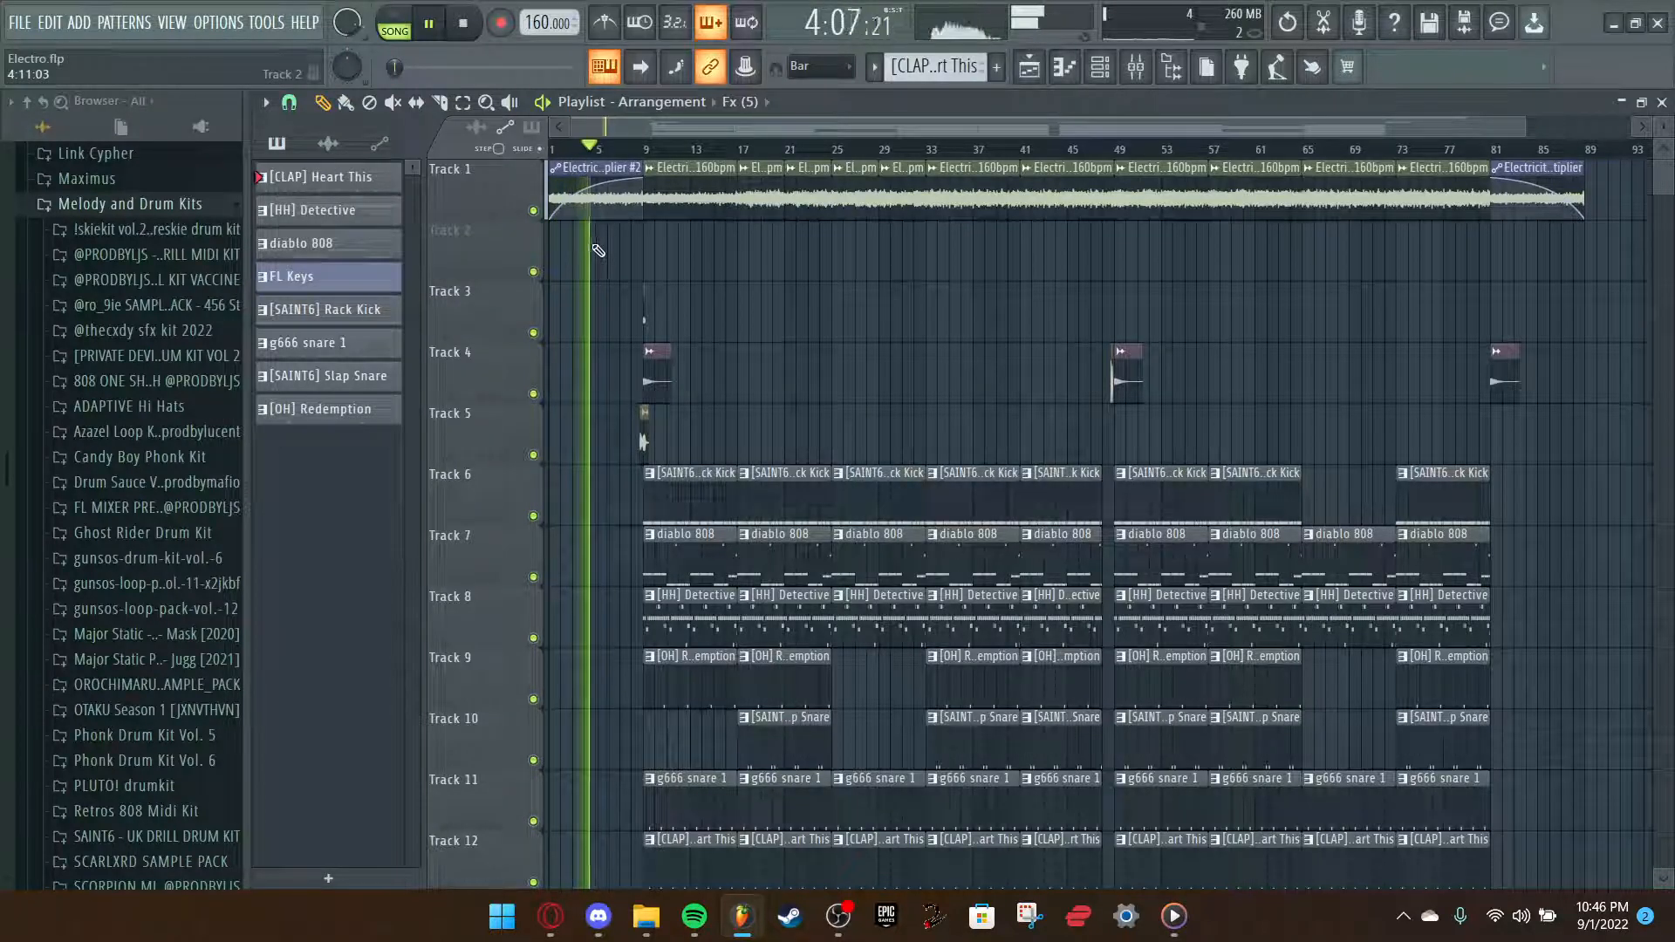
left_click(428, 23)
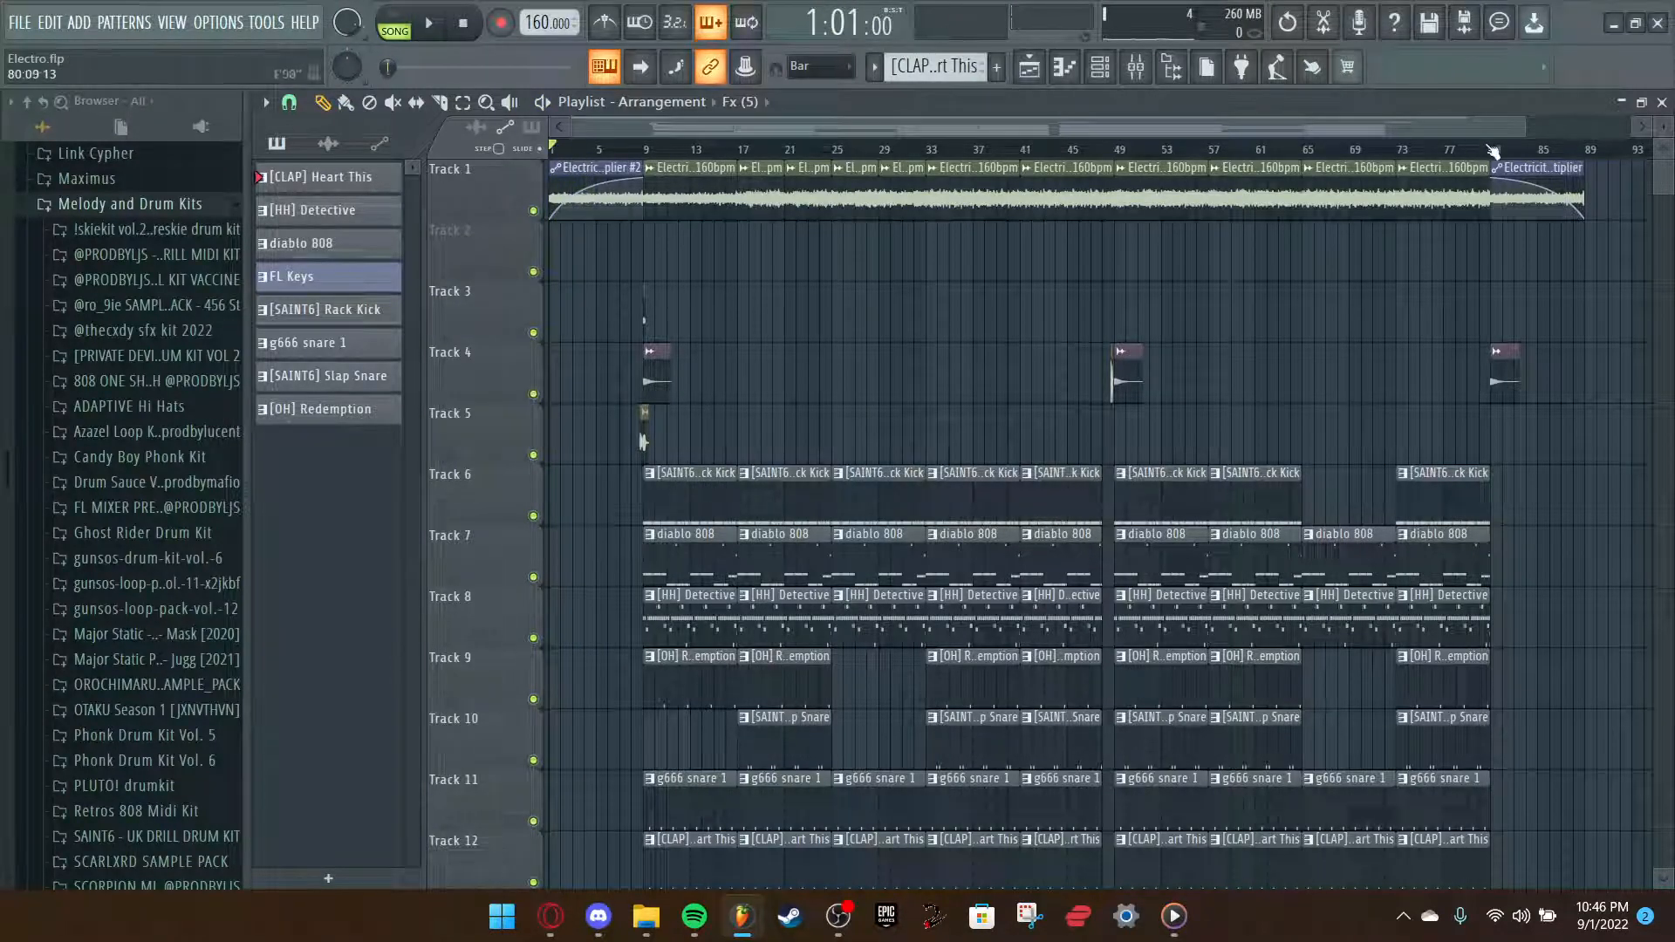
left_click(428, 24)
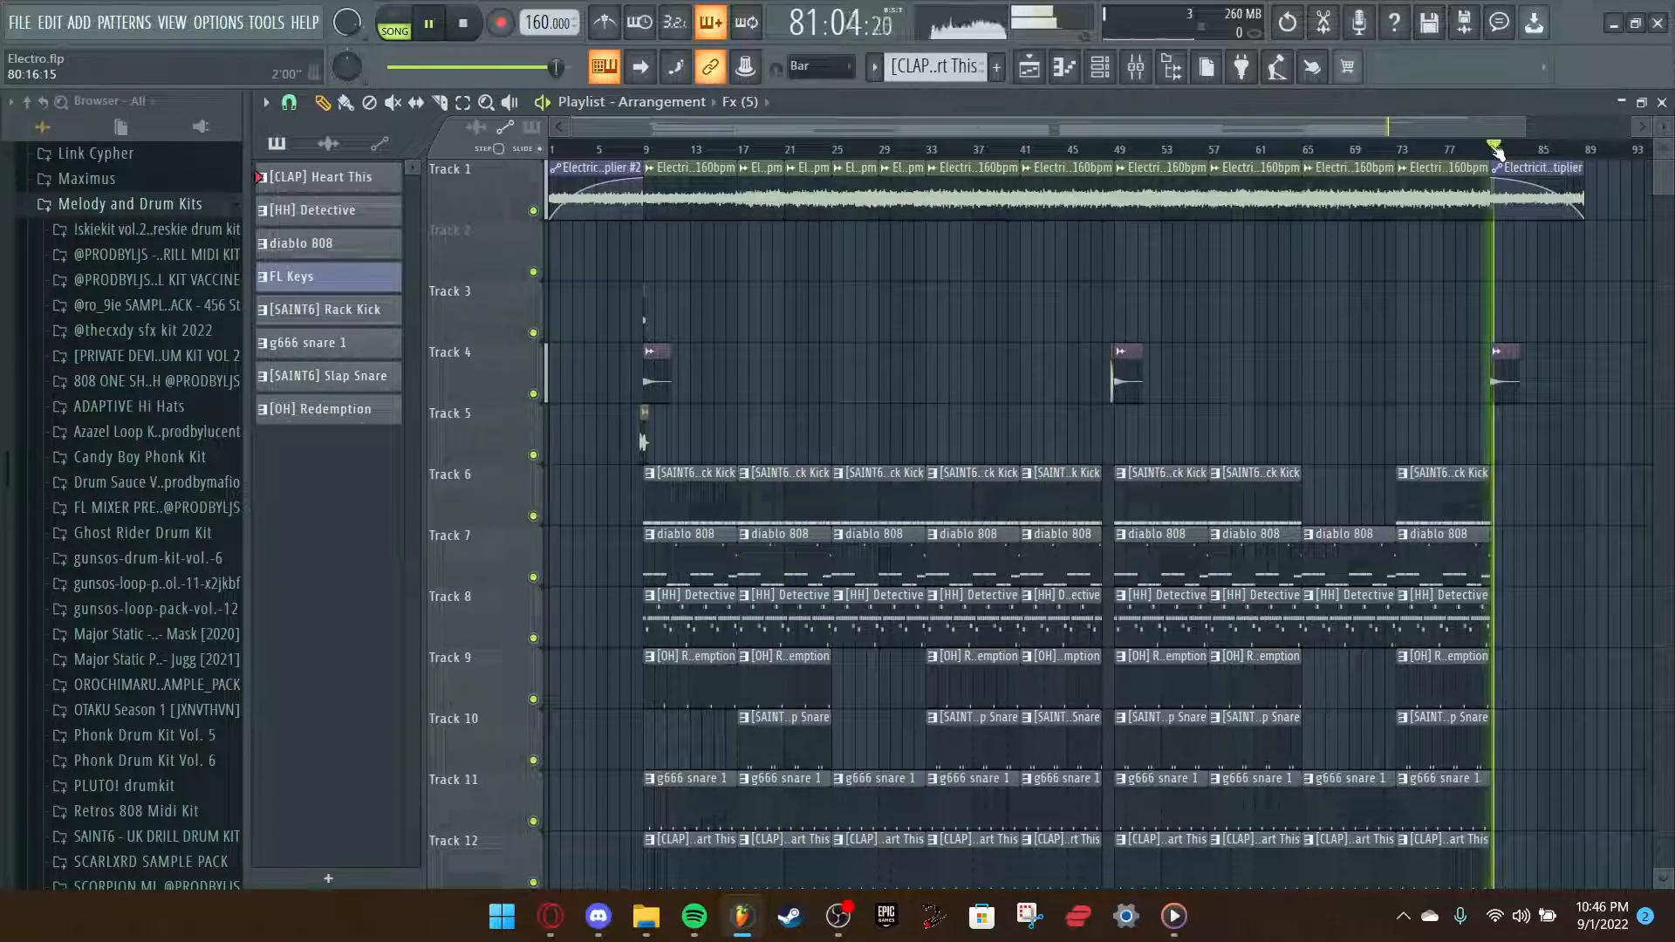